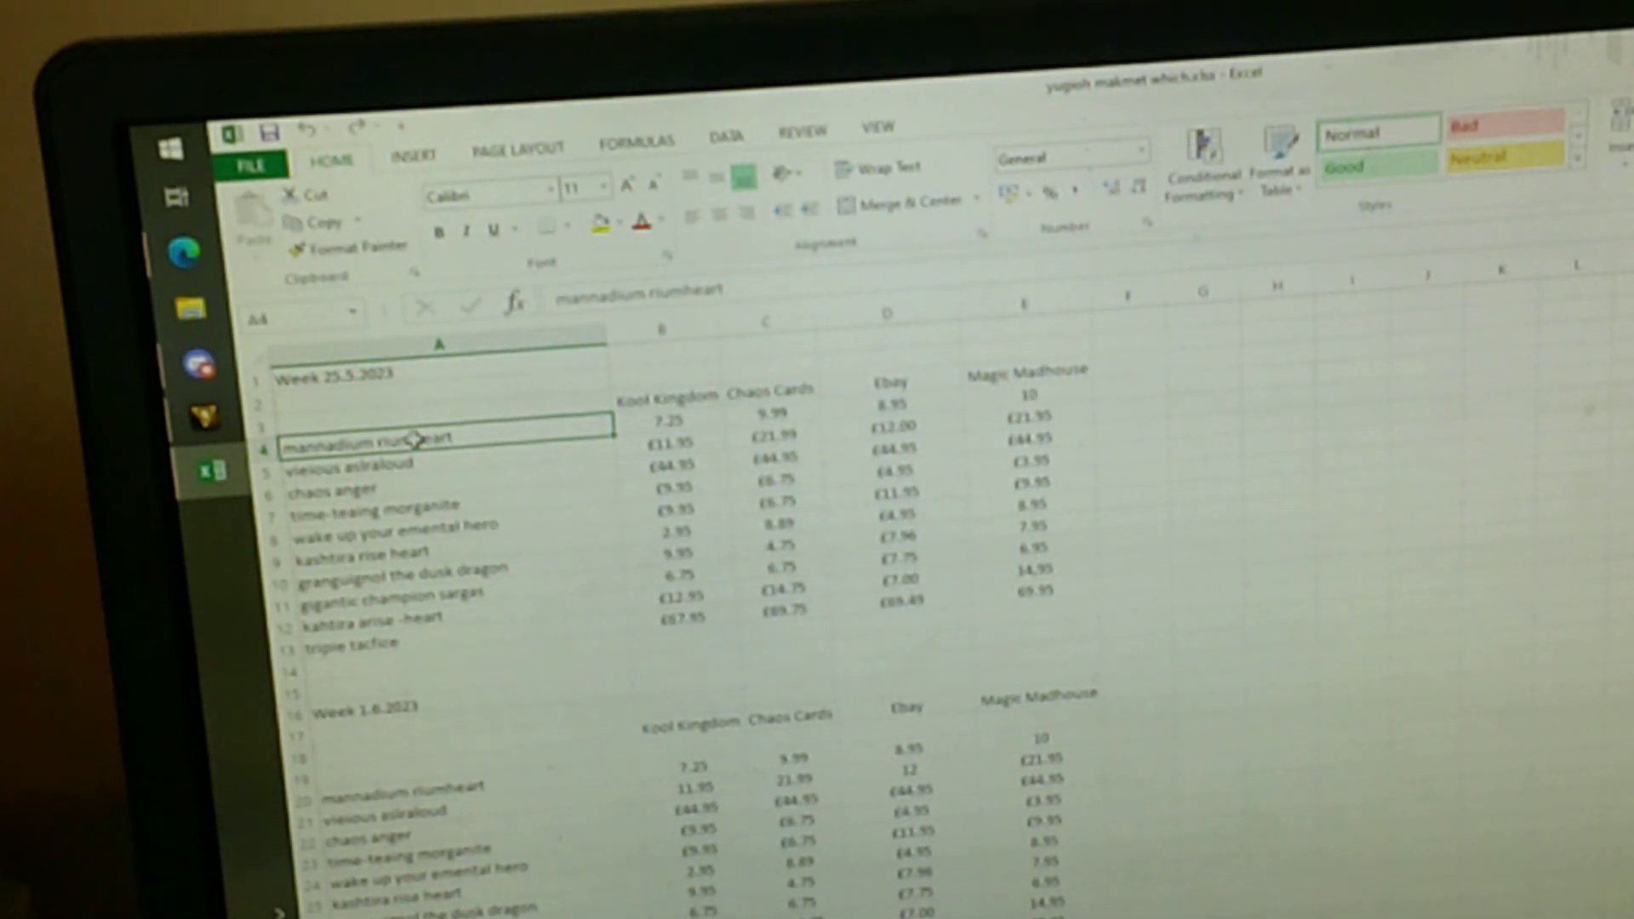
{"action": "mouse_move", "coordinate": [485, 761]}
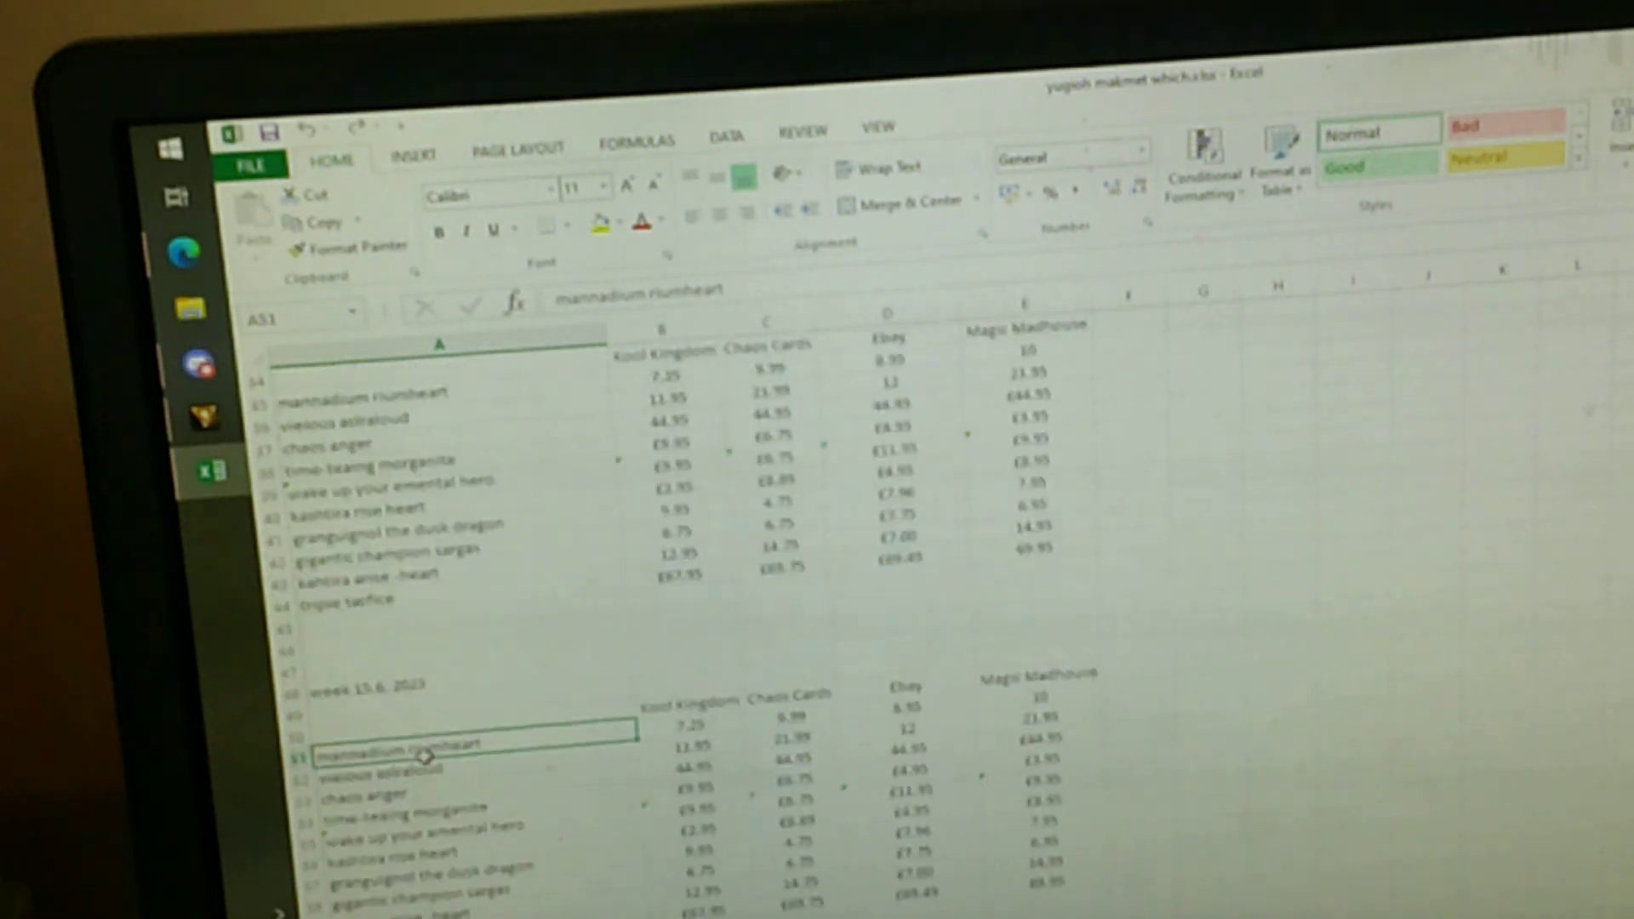
{"action": "scroll", "scroll_direction": "down", "scroll_amount": 3}
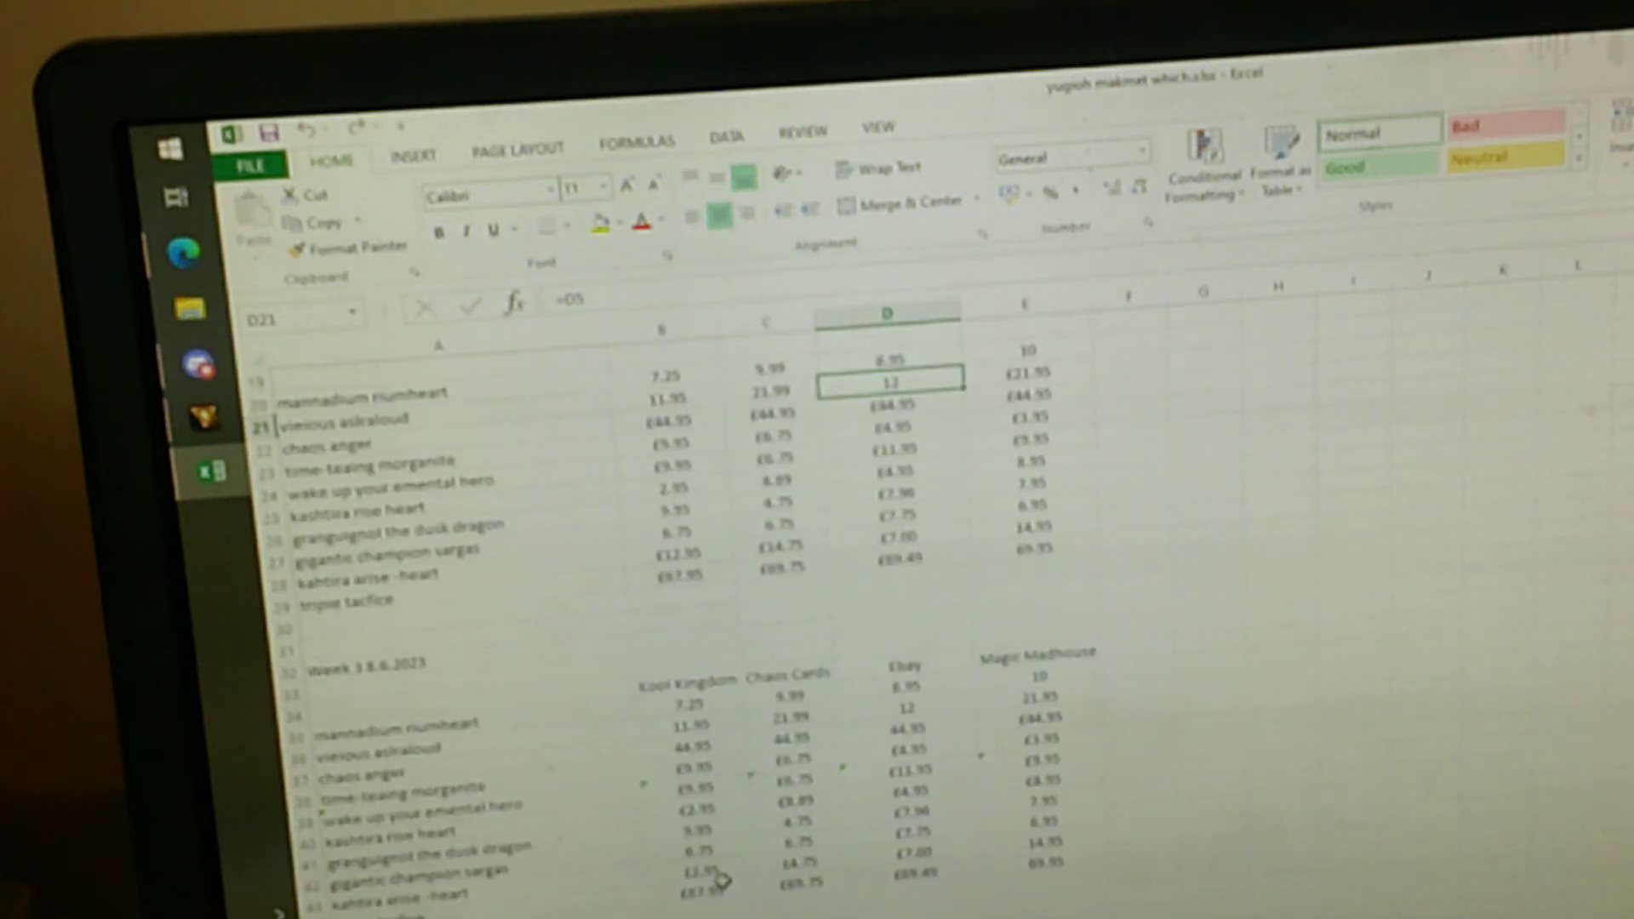
{"action": "scroll", "scroll_direction": "down", "scroll_amount": 3}
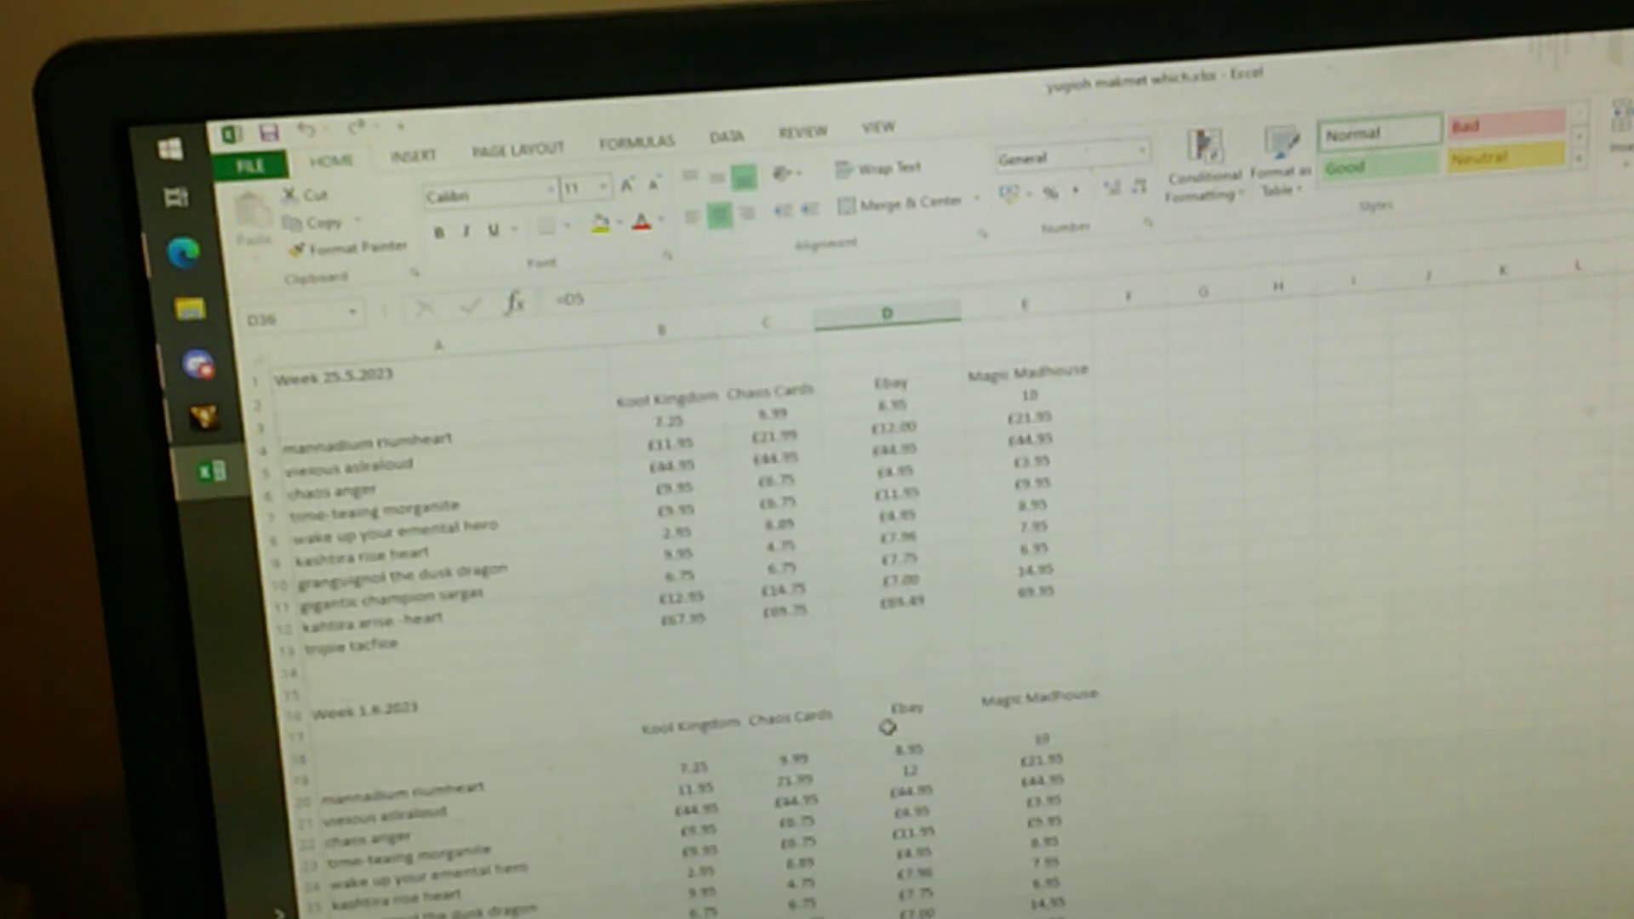
{"action": "left_click", "coordinate": [354, 465]}
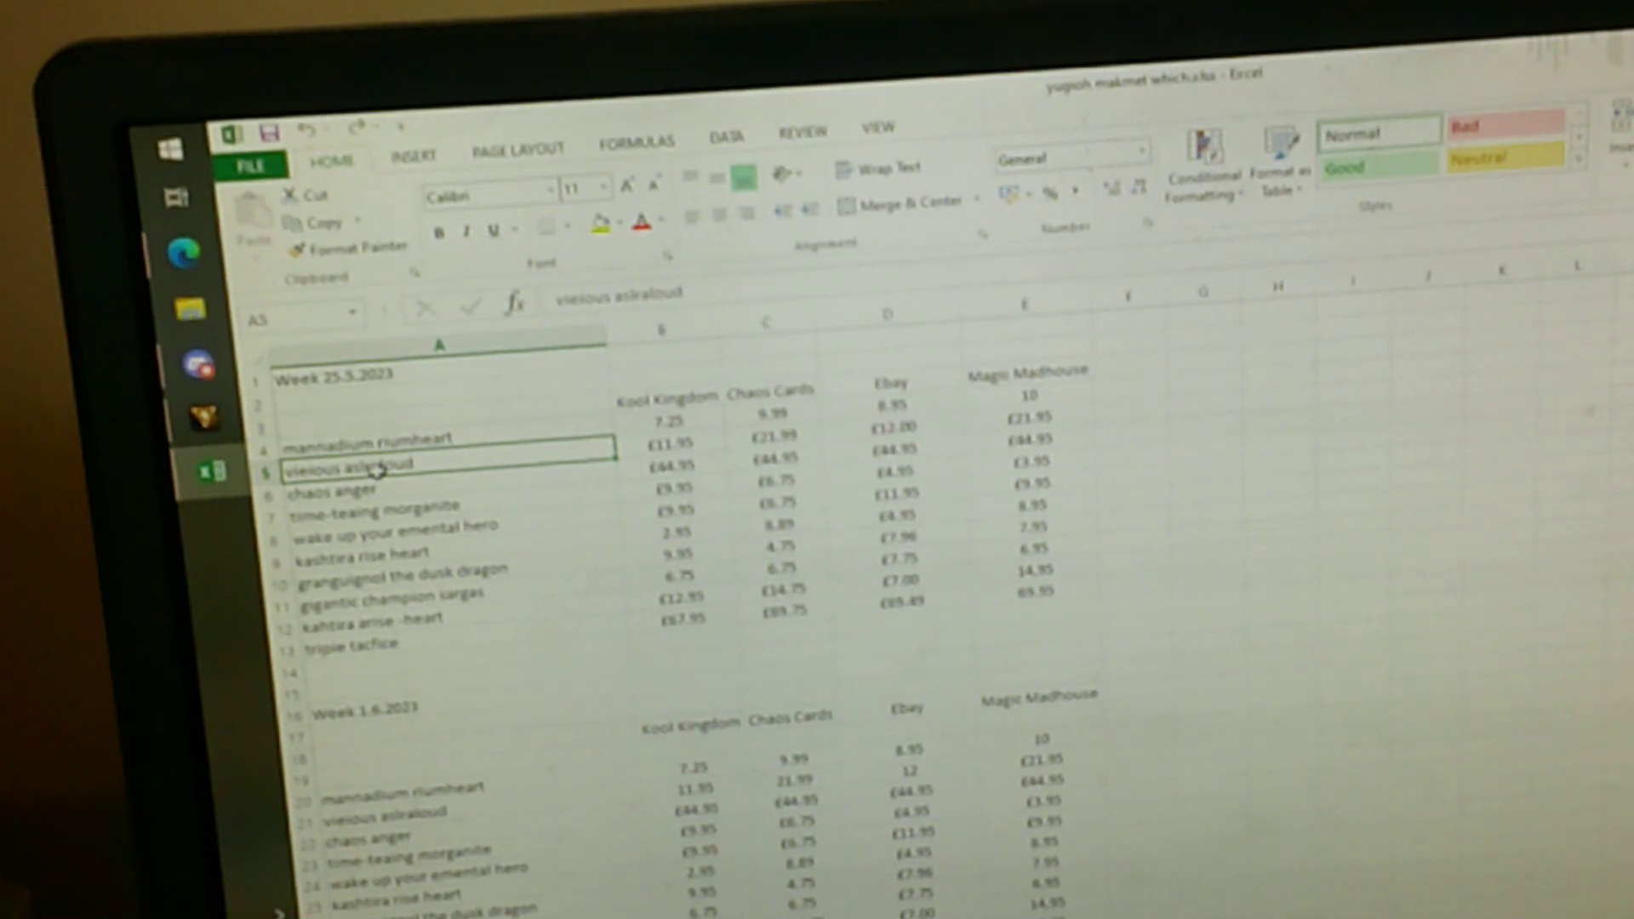
{"action": "left_click", "coordinate": [344, 490]}
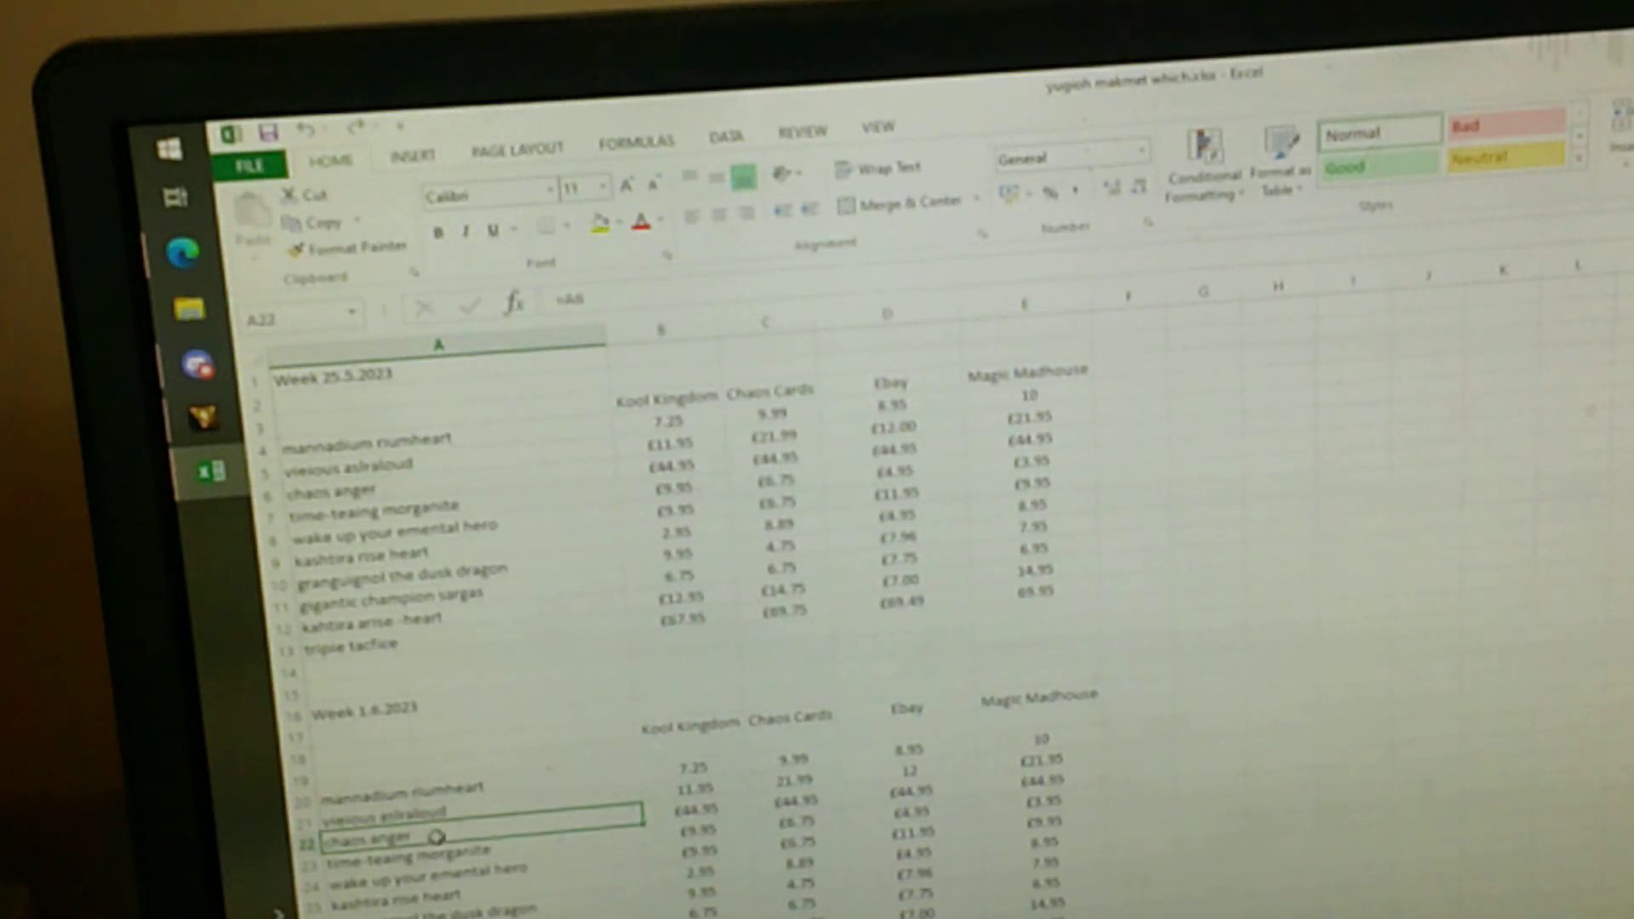
{"action": "scroll", "scroll_direction": "down", "scroll_amount": 3}
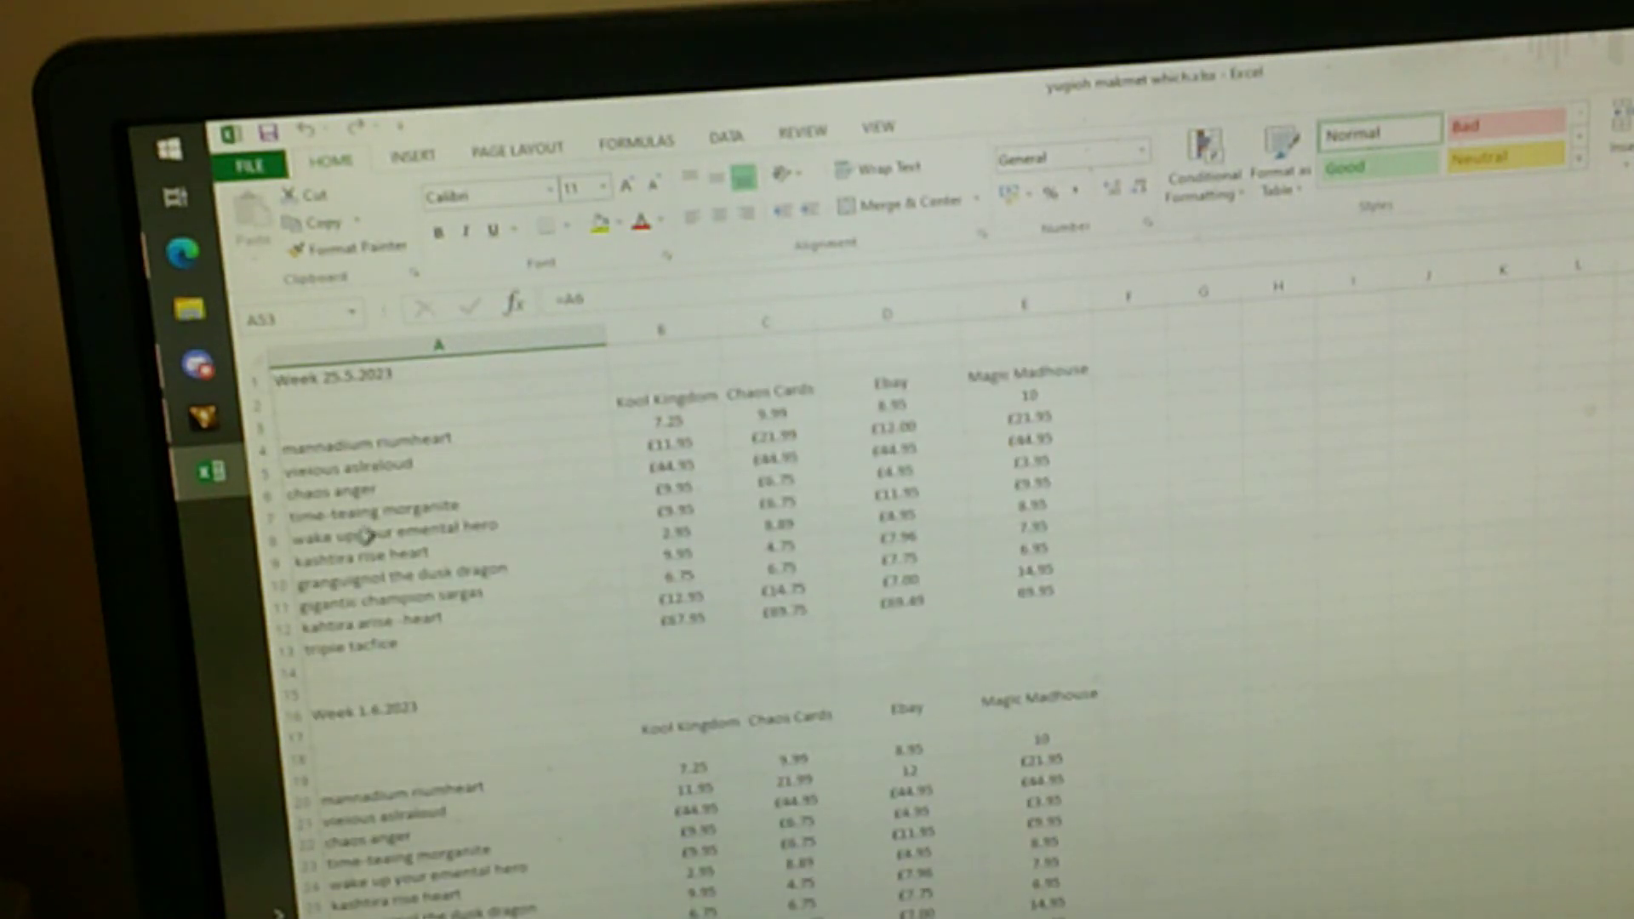
{"action": "left_click", "coordinate": [364, 507]}
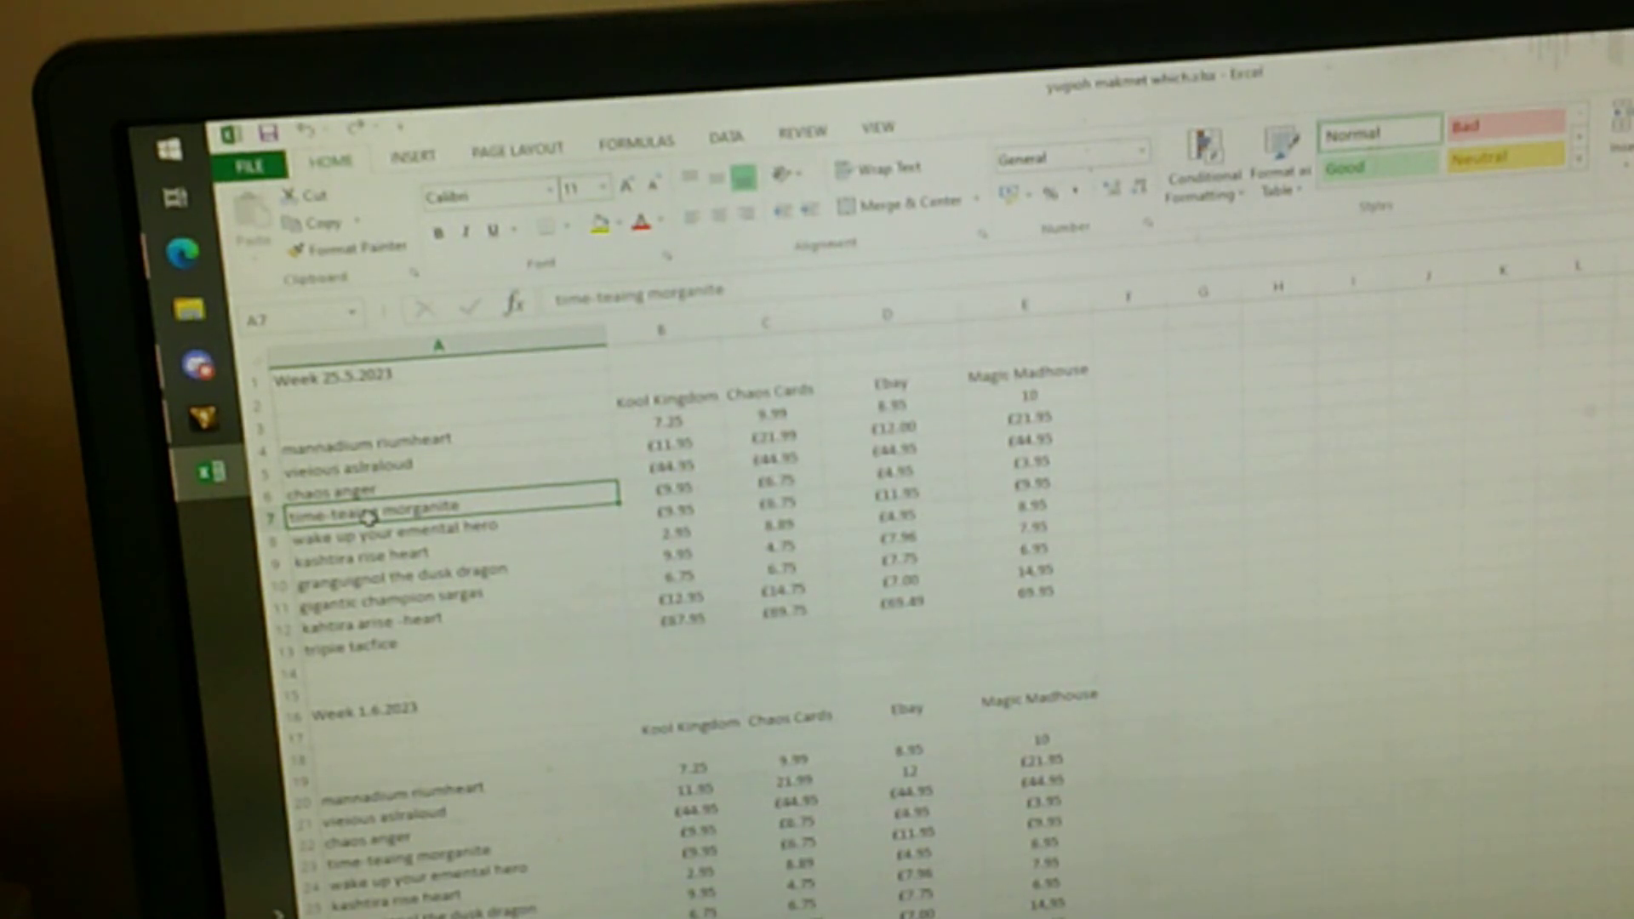
{"action": "mouse_move", "coordinate": [443, 797]}
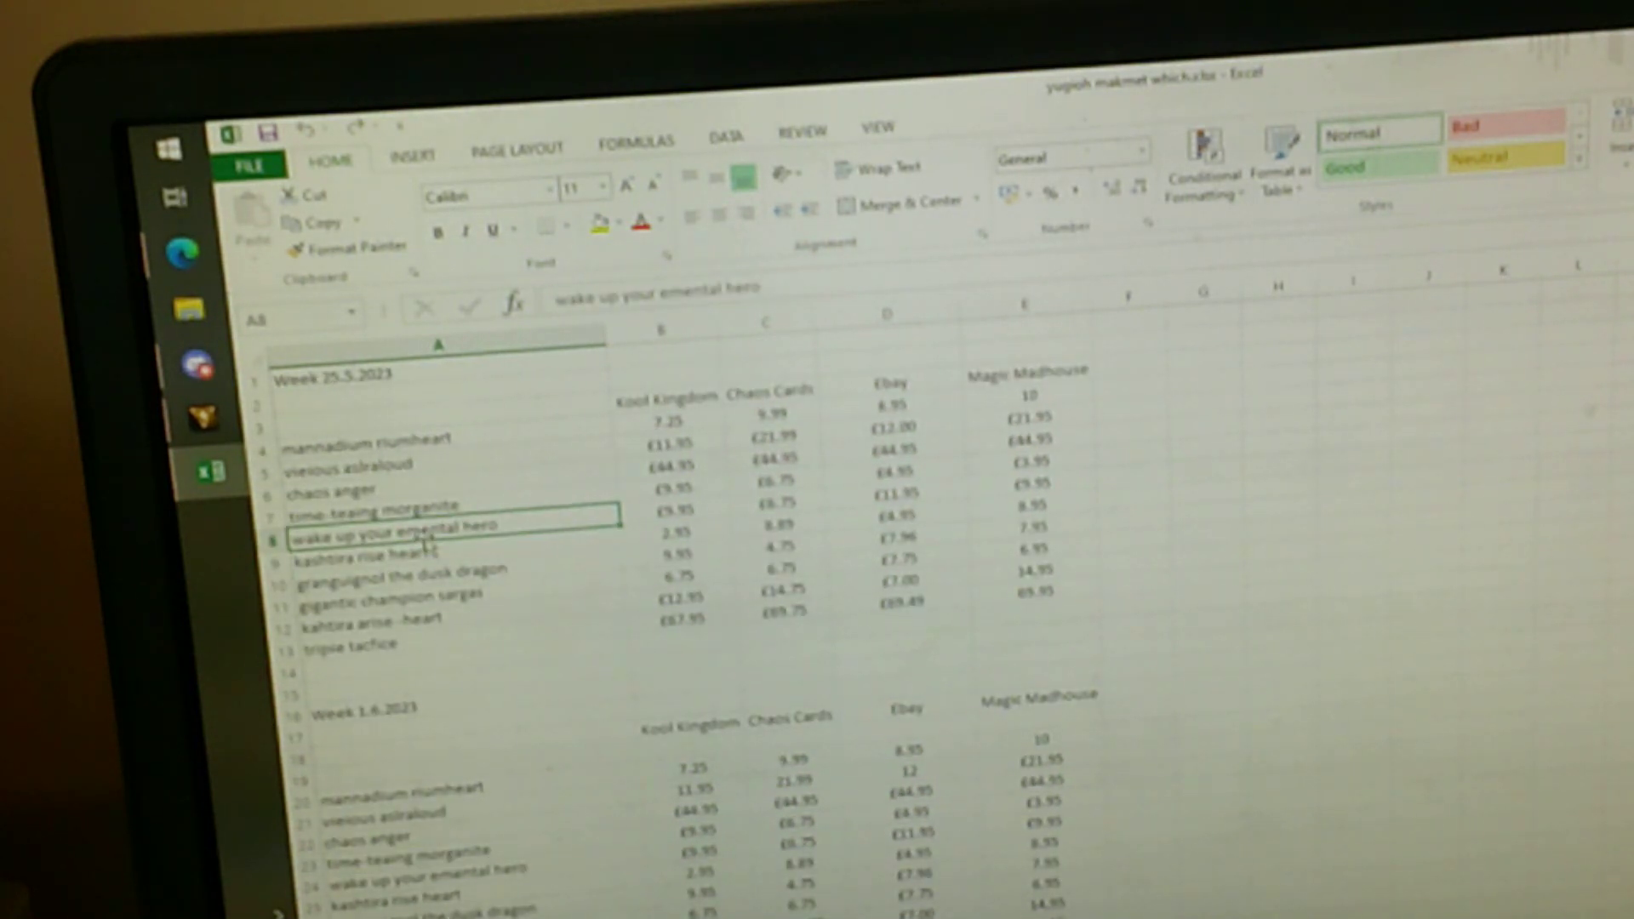
{"action": "mouse_move", "coordinate": [480, 568]}
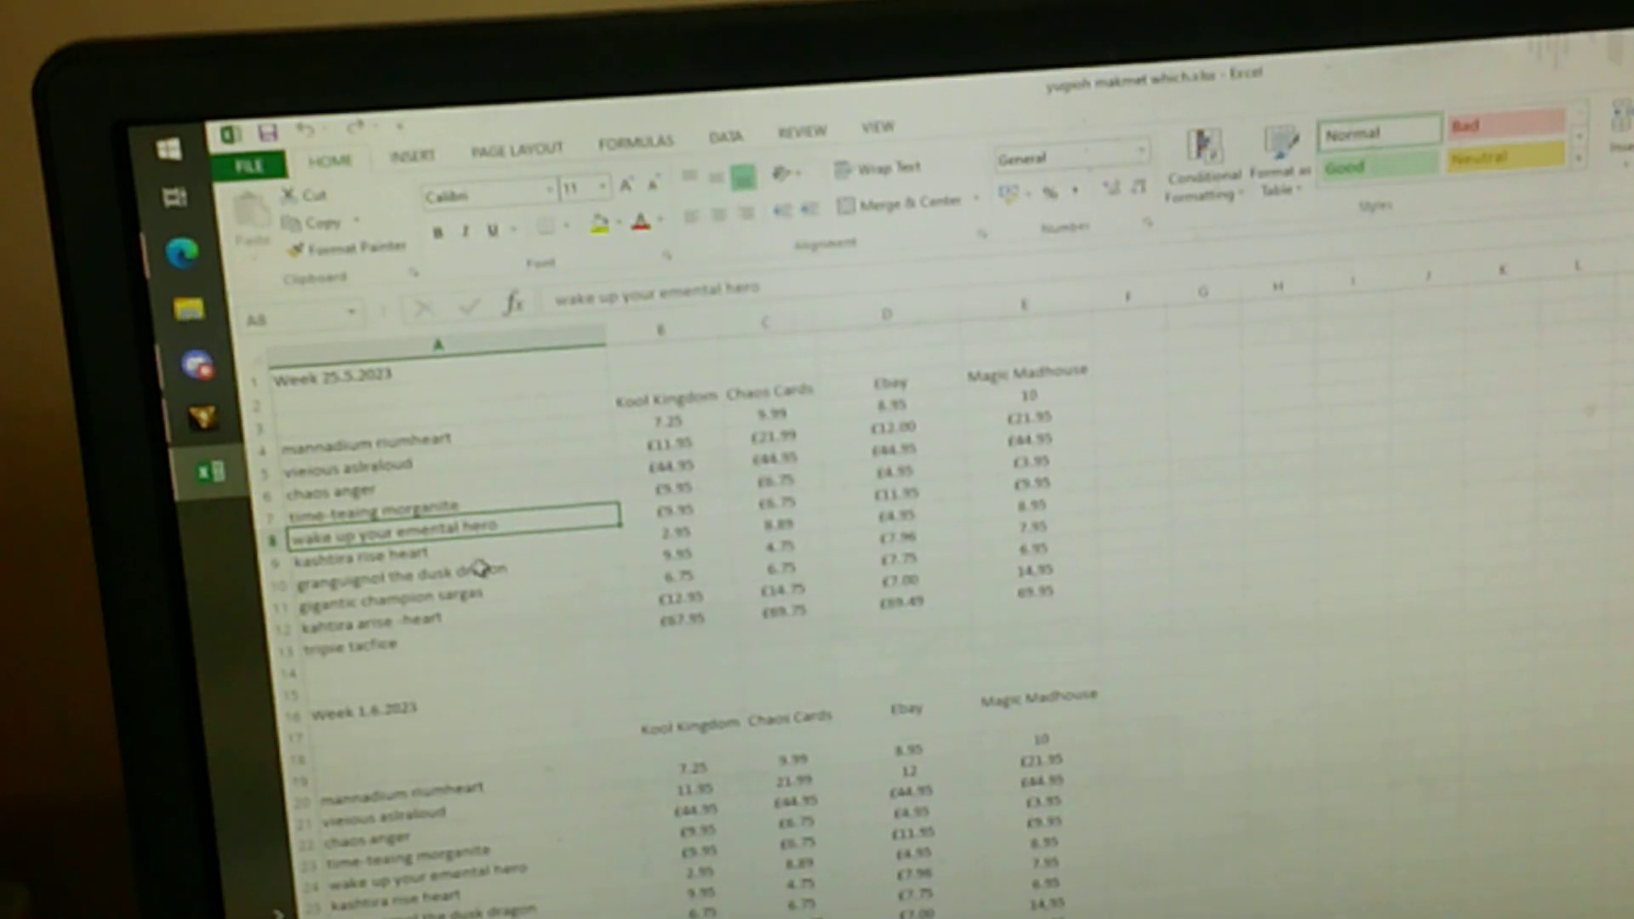
{"action": "mouse_move", "coordinate": [501, 563]}
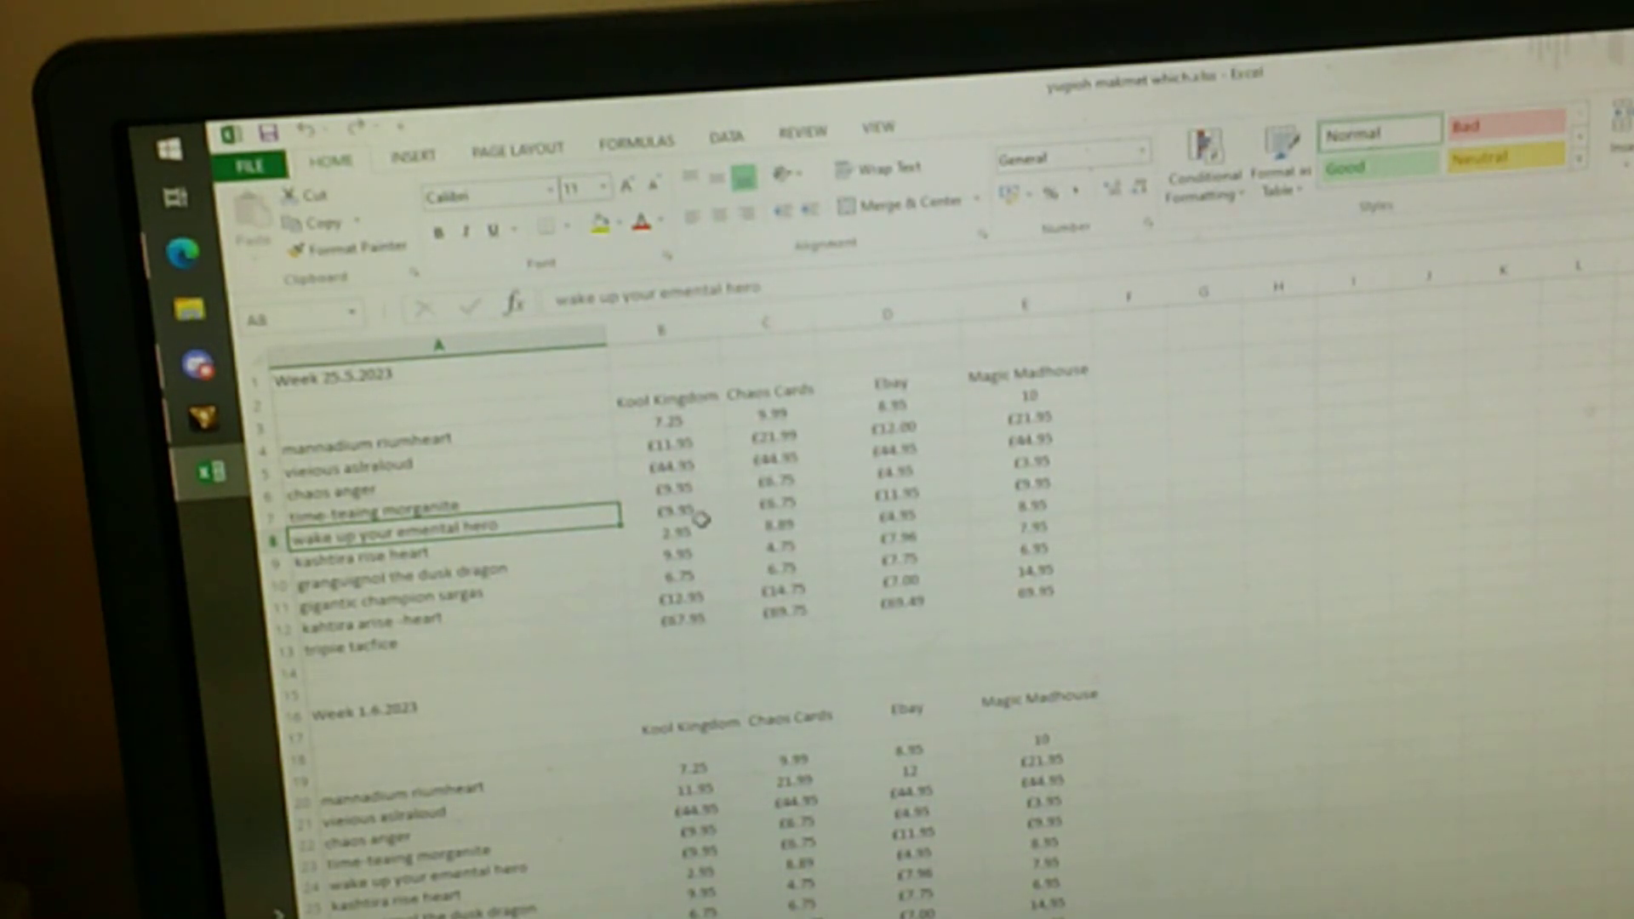
{"action": "left_click", "coordinate": [676, 507]}
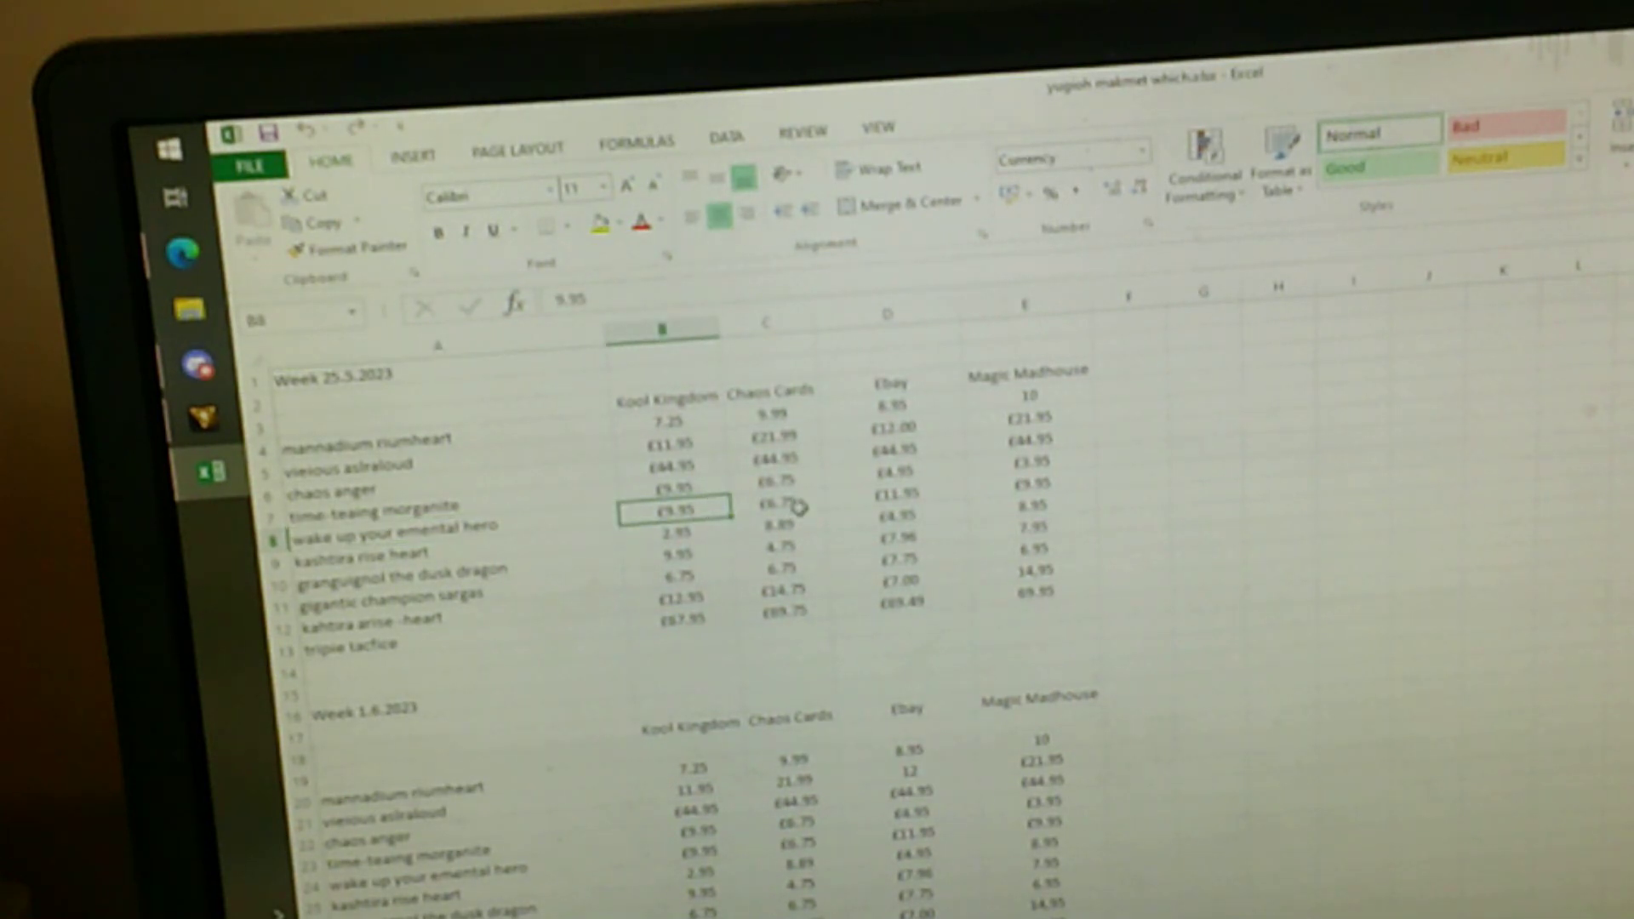
{"action": "left_click", "coordinate": [897, 494]}
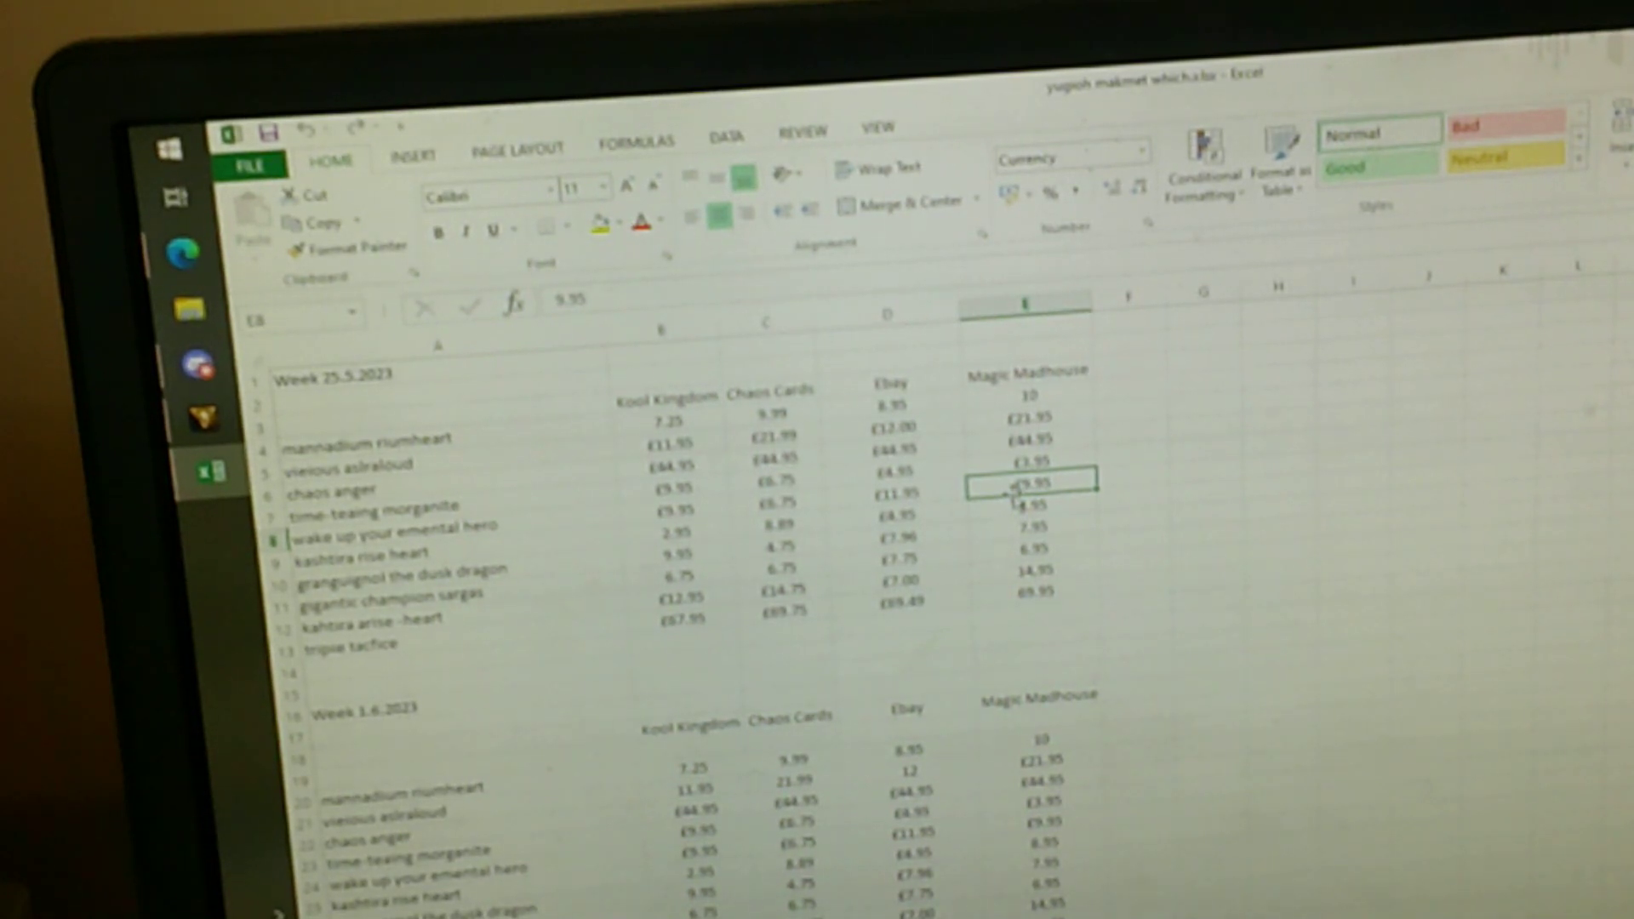
{"action": "scroll", "scroll_direction": "down", "scroll_amount": 3}
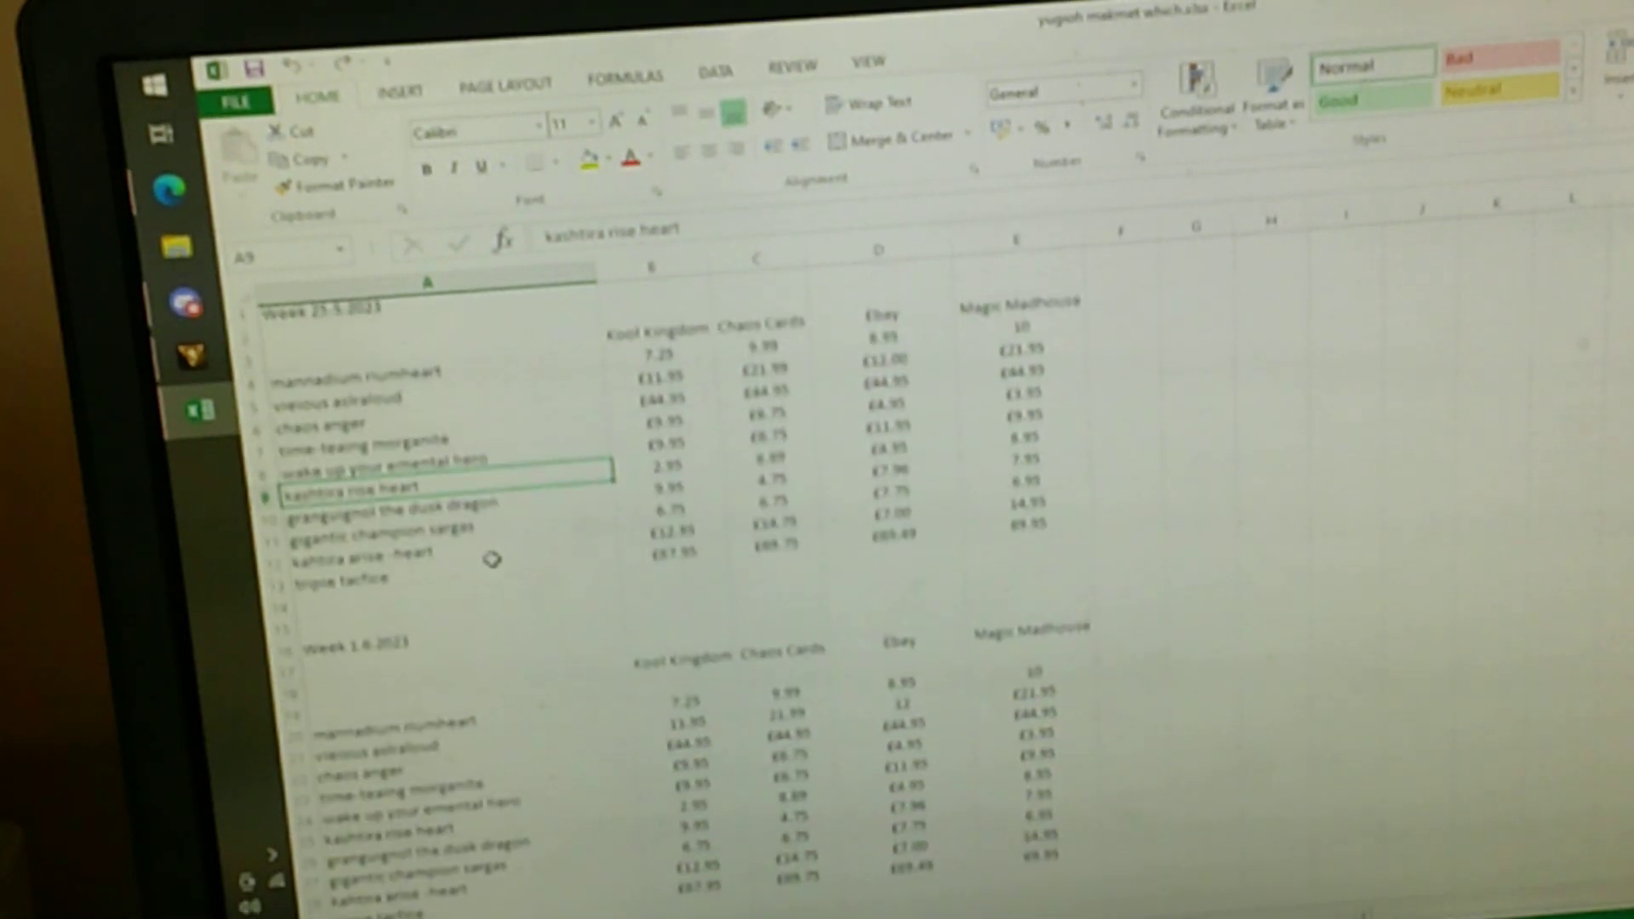
{"action": "left_click", "coordinate": [662, 470]}
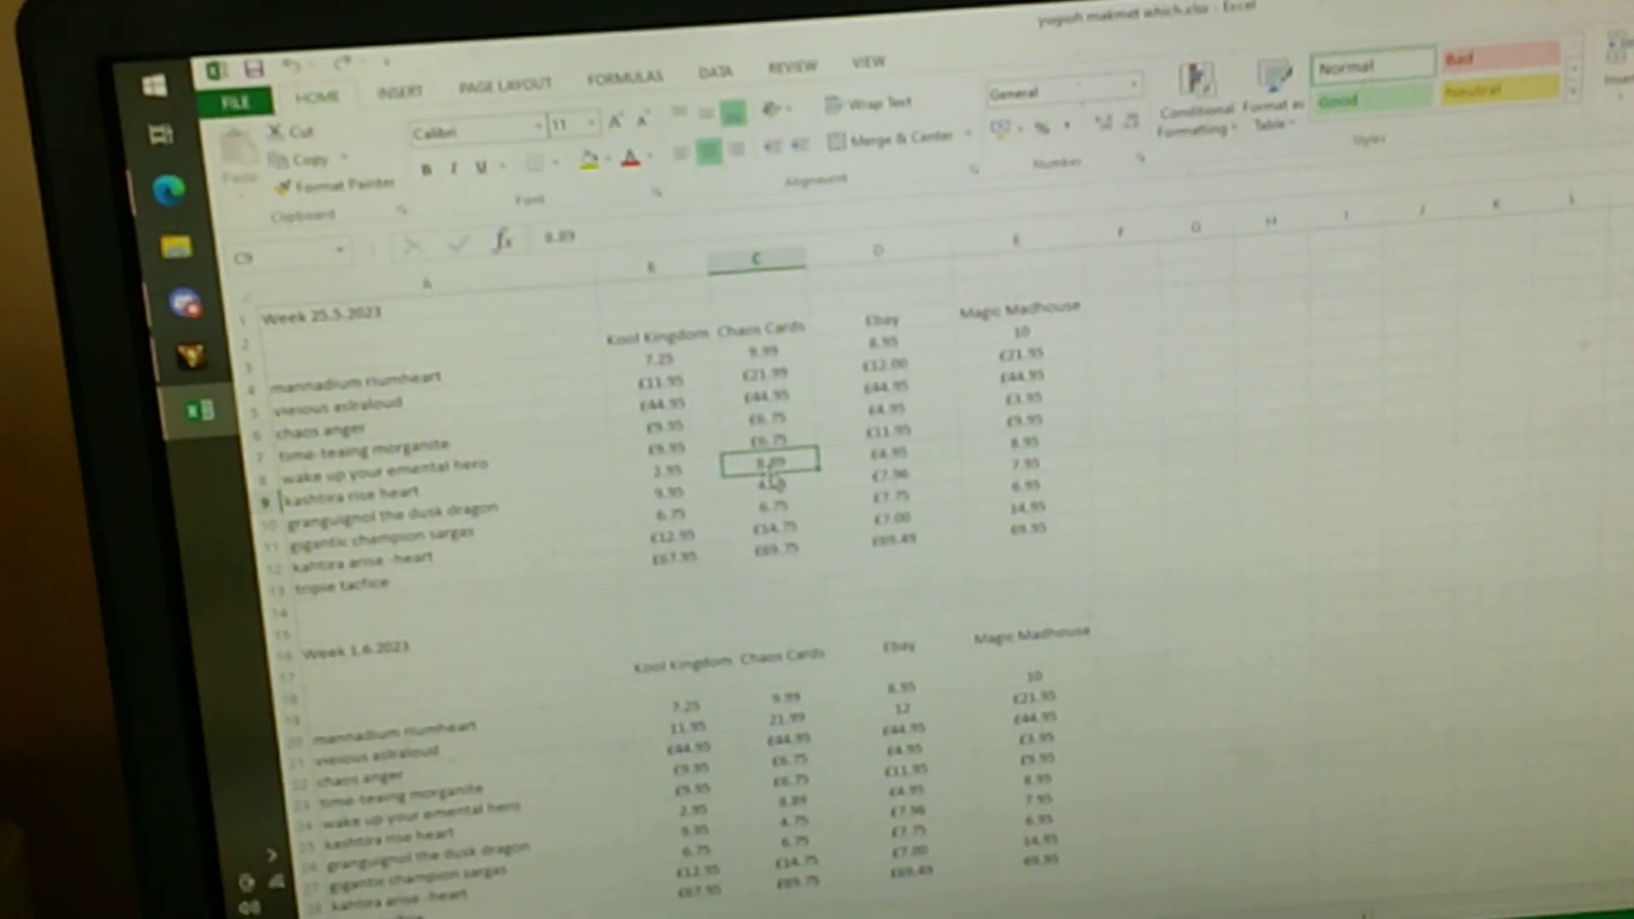
{"action": "left_click", "coordinate": [891, 453]}
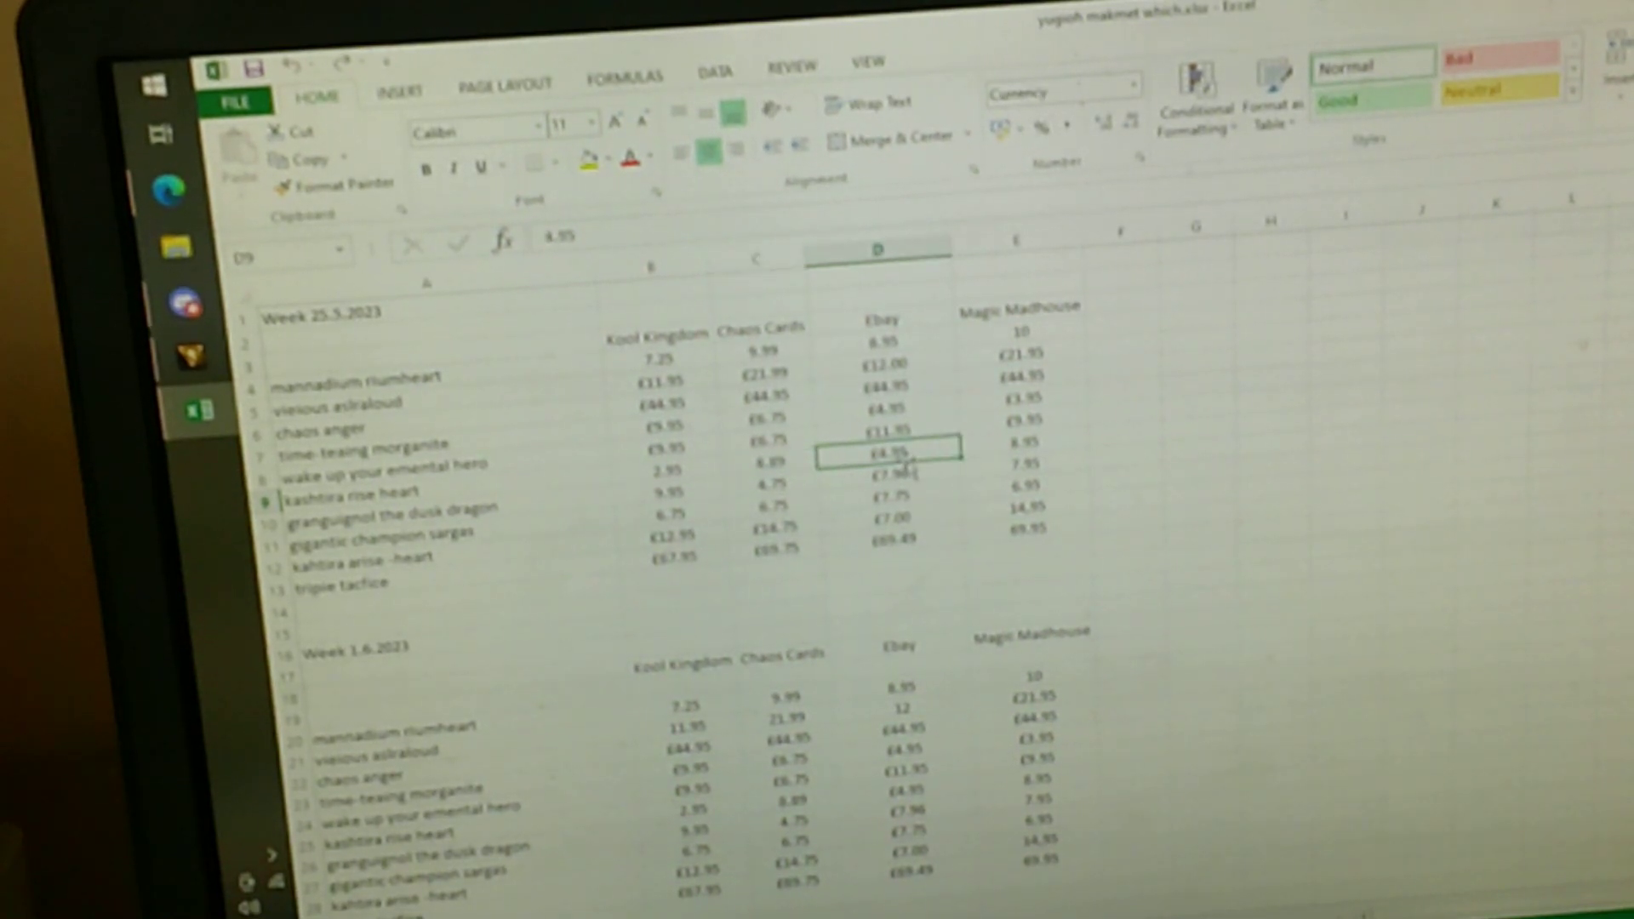
{"action": "left_click", "coordinate": [1025, 436]}
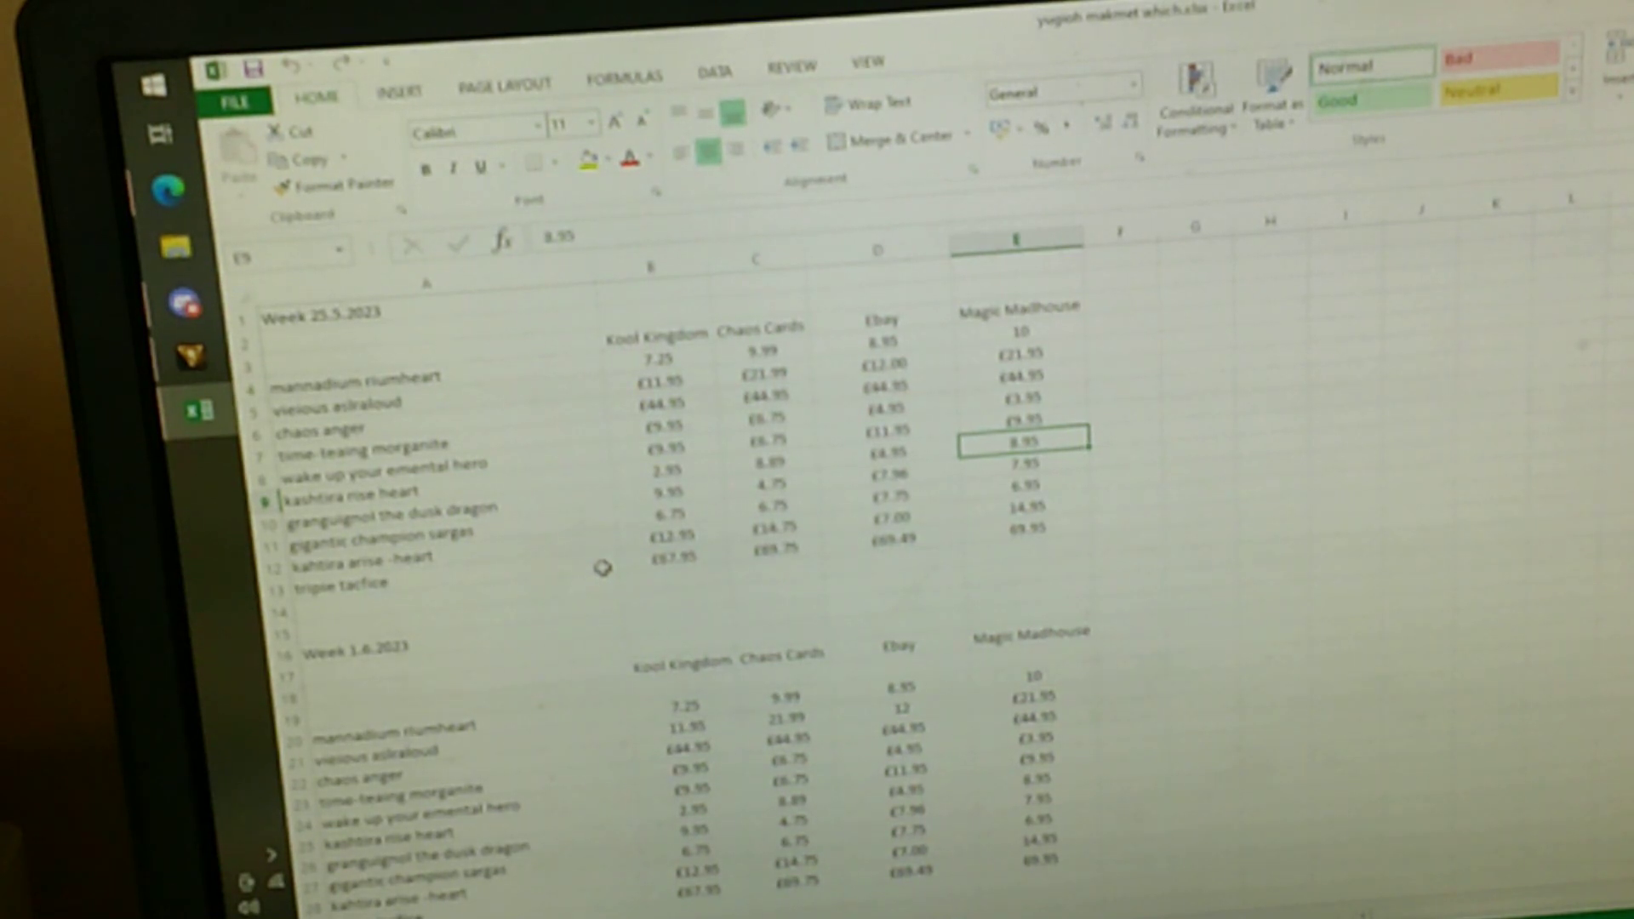
{"action": "scroll", "scroll_direction": "down", "scroll_amount": 3}
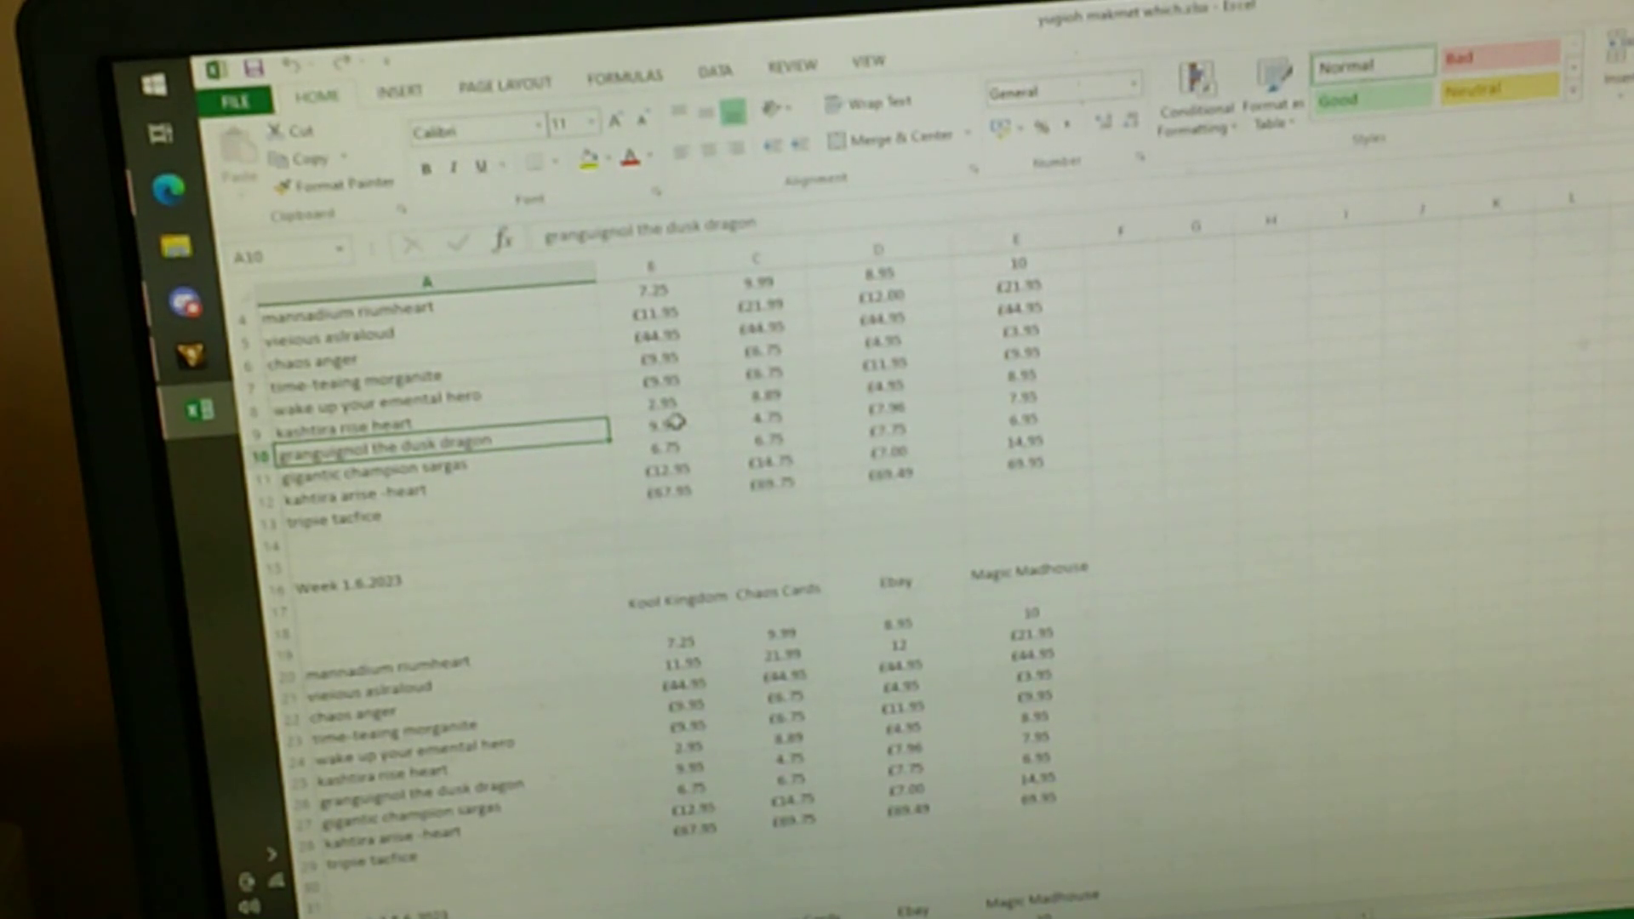
{"action": "left_click", "coordinate": [658, 425]}
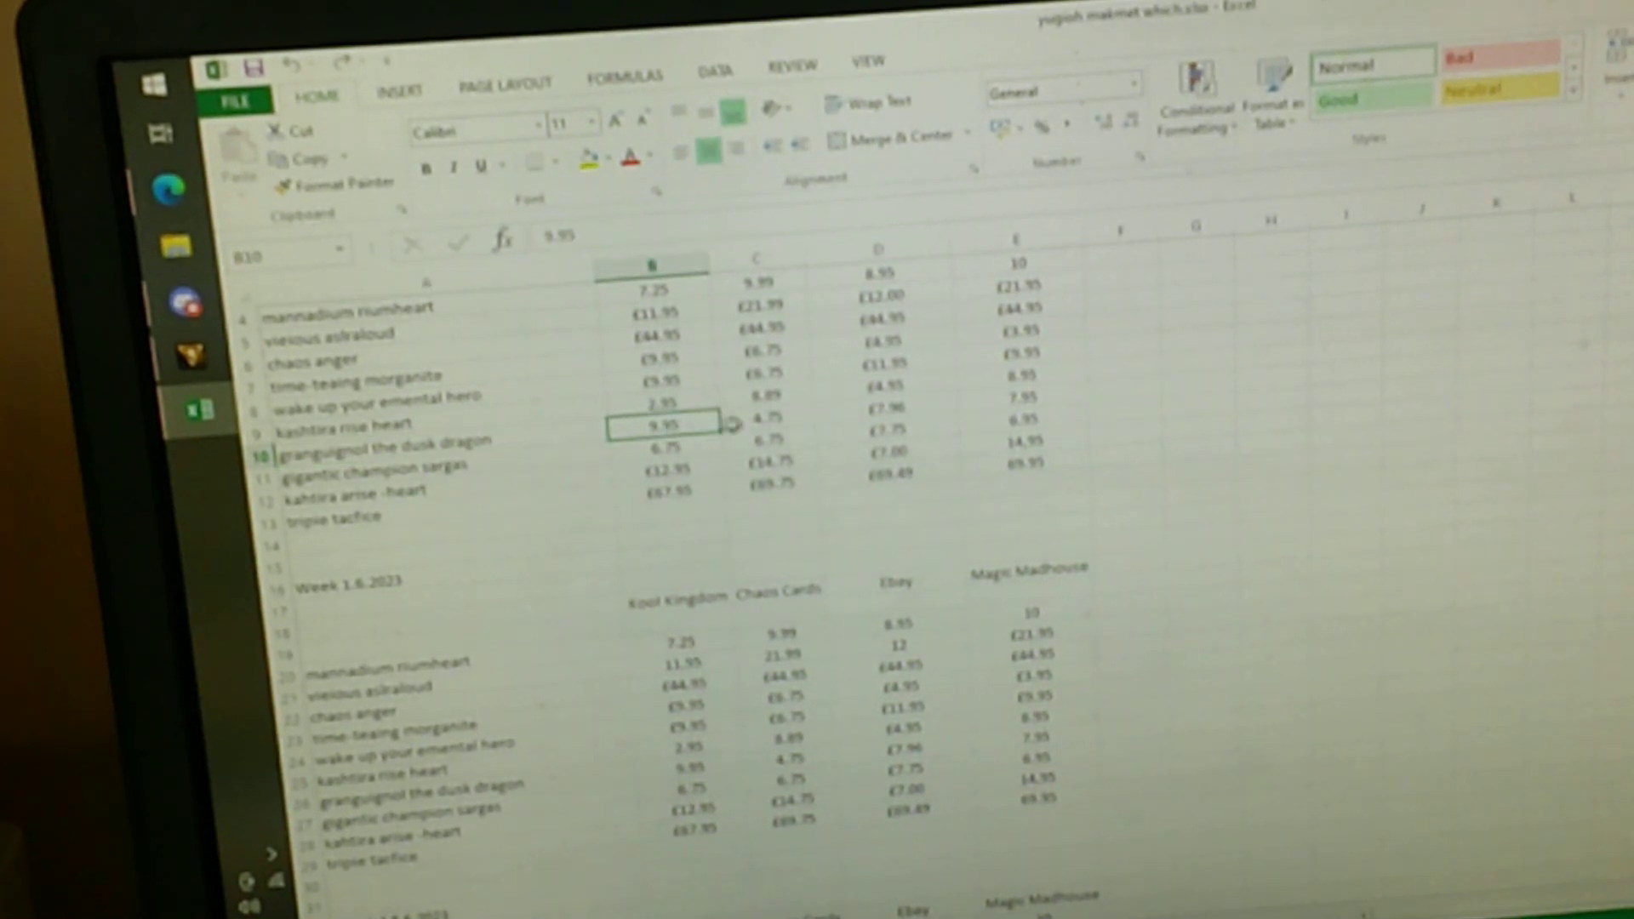
{"action": "left_click", "coordinate": [1020, 393]}
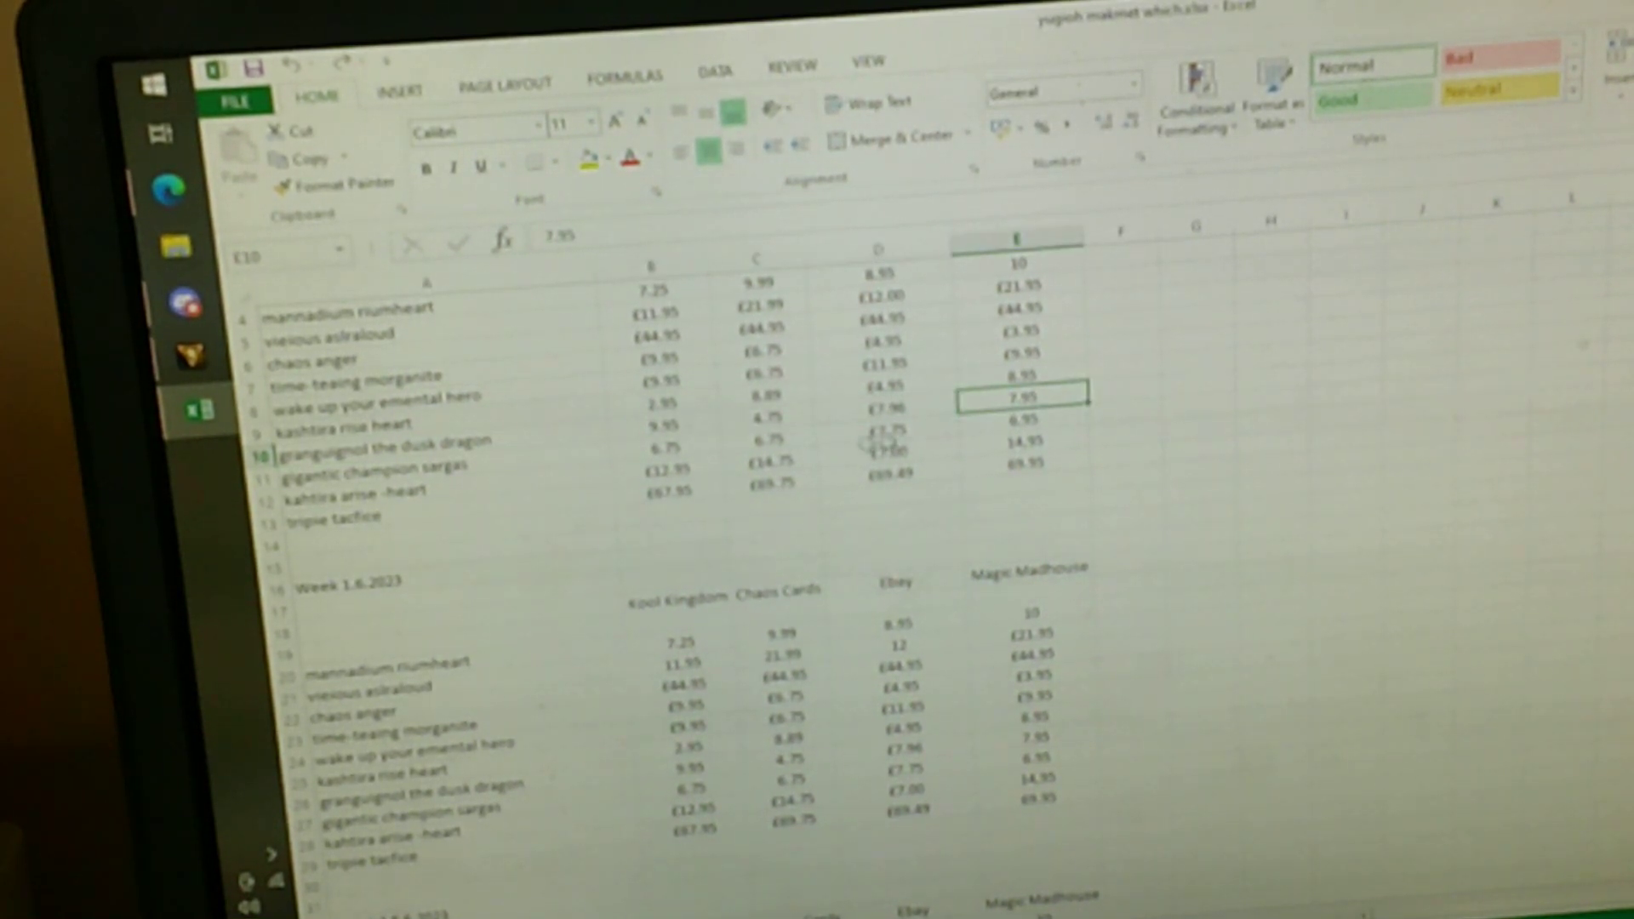
{"action": "left_click", "coordinate": [666, 426]}
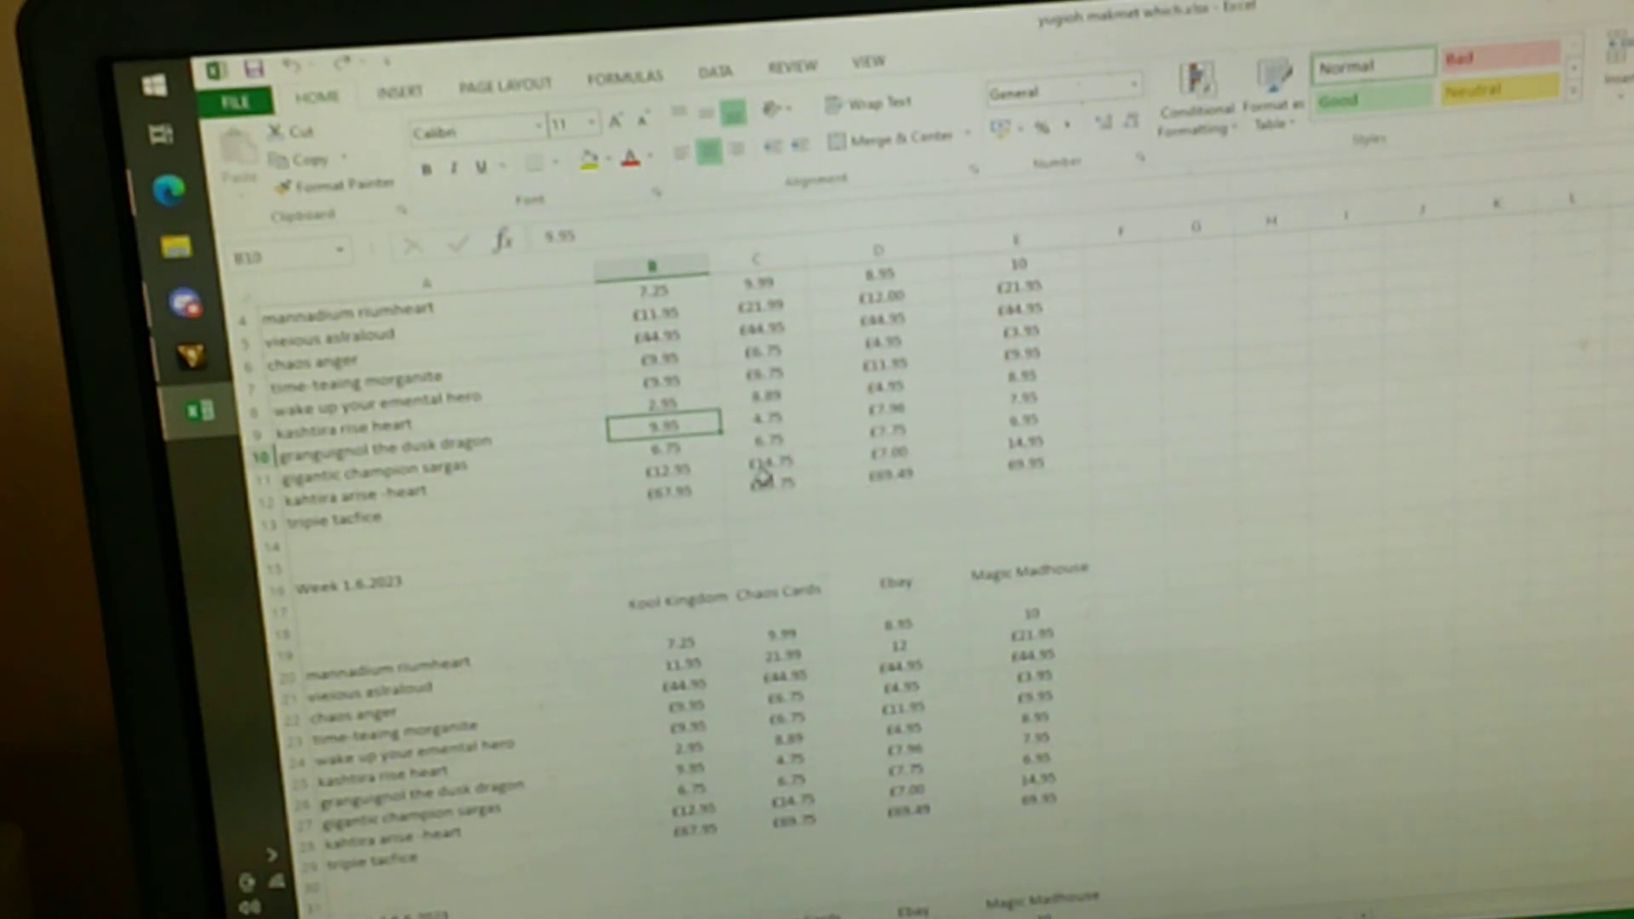
{"action": "left_click", "coordinate": [773, 422]}
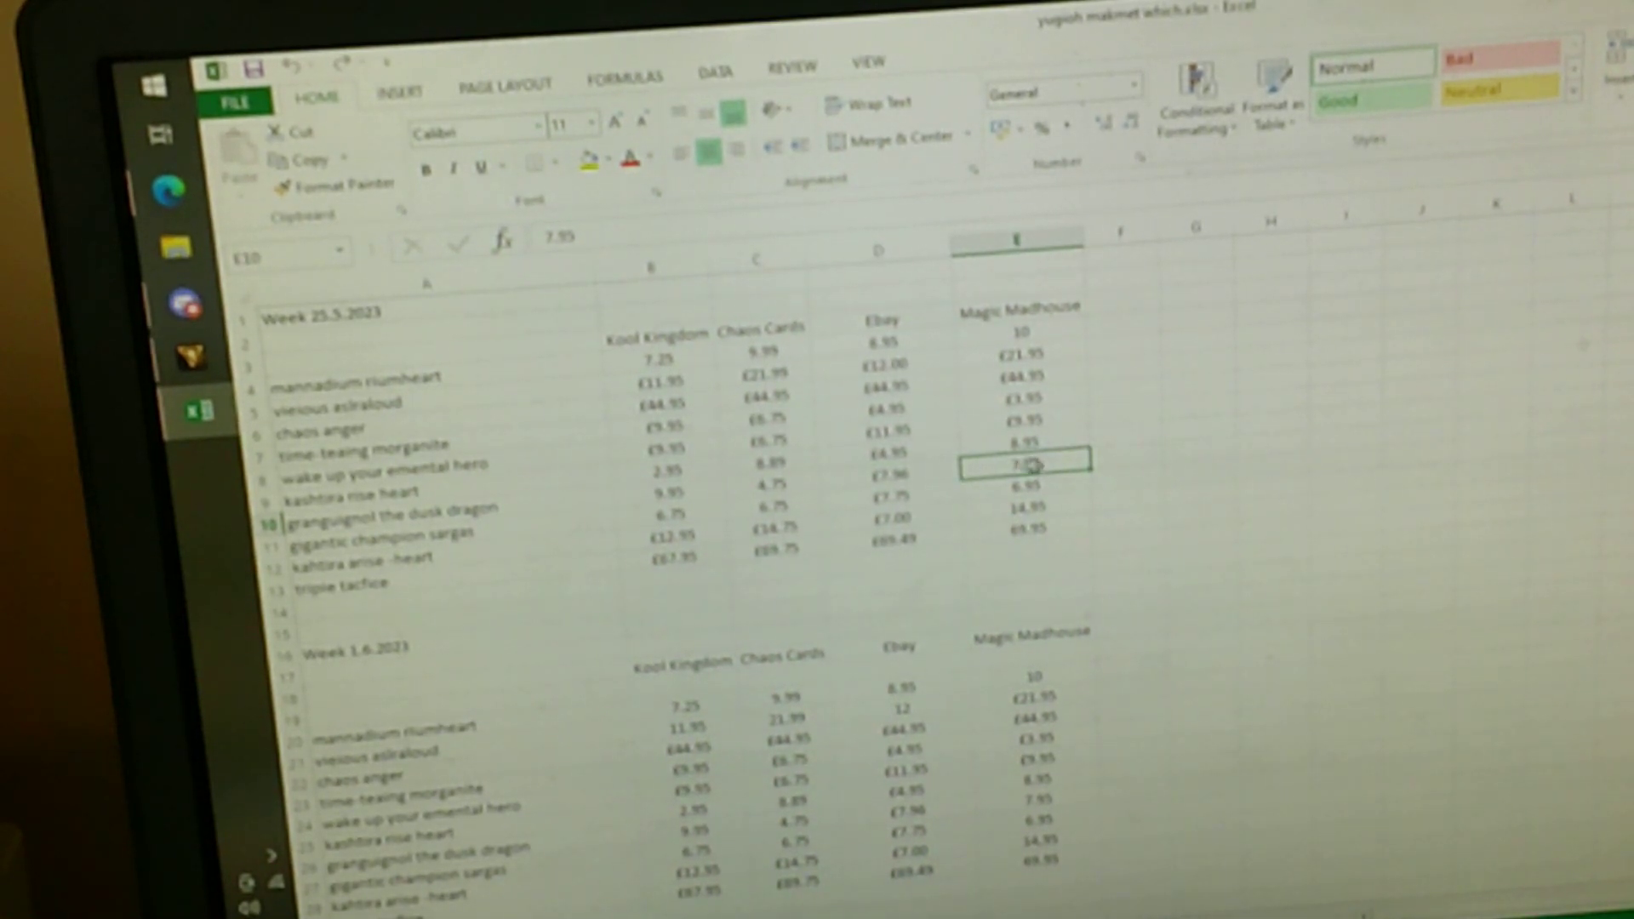
{"action": "mouse_move", "coordinate": [1100, 586]}
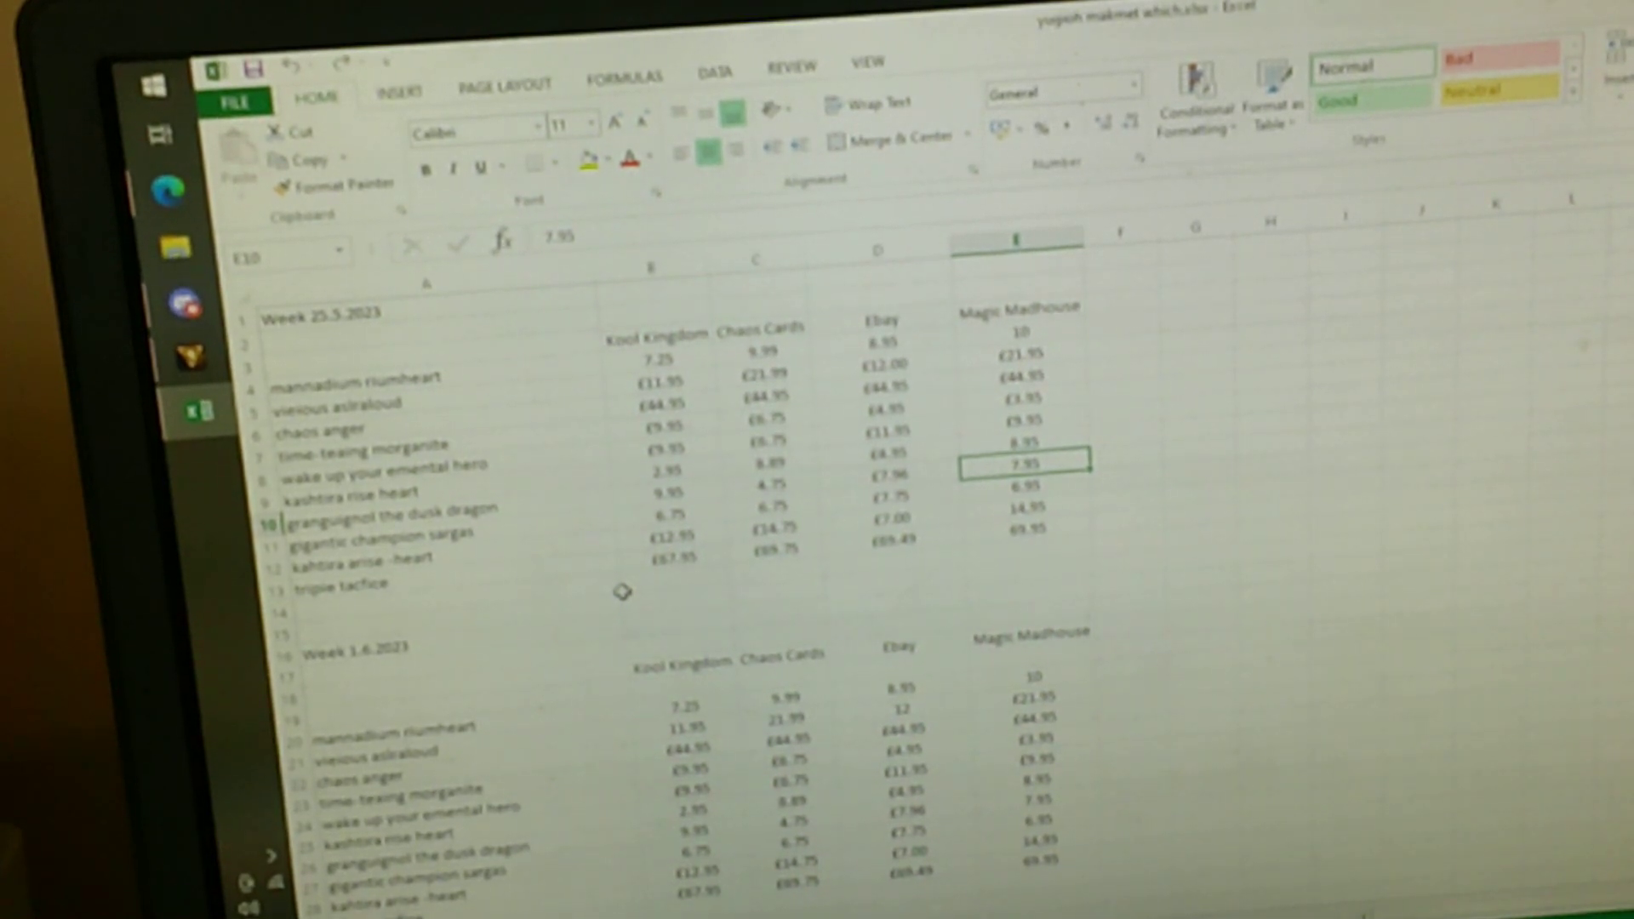
{"action": "mouse_move", "coordinate": [575, 609]}
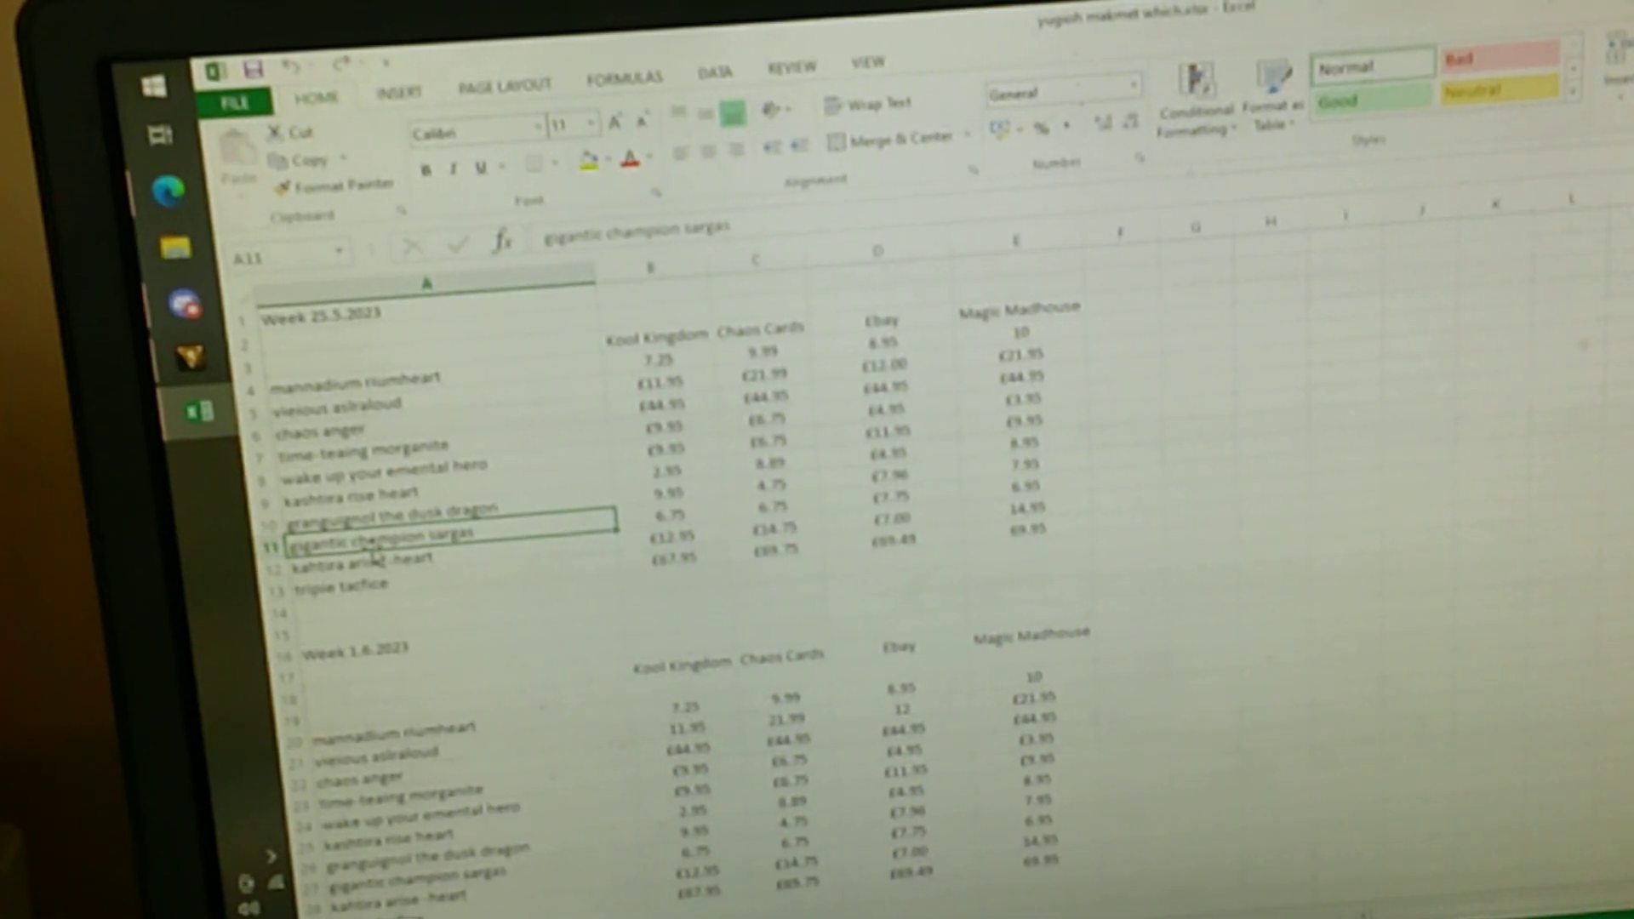
{"action": "left_click", "coordinate": [668, 511]}
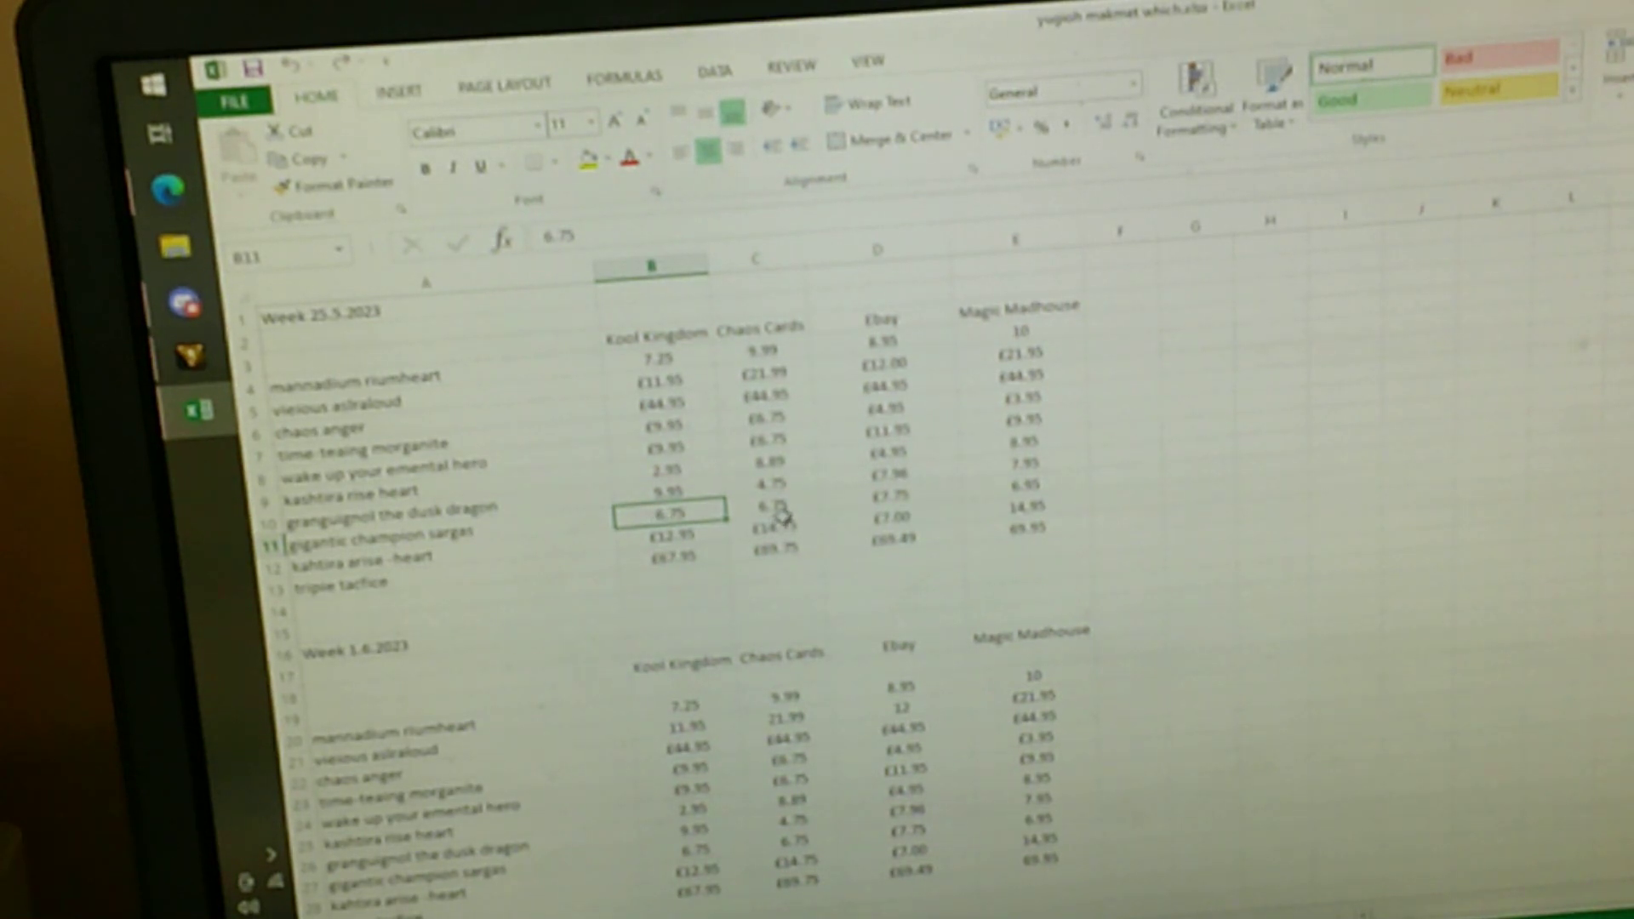
{"action": "left_click", "coordinate": [773, 506]}
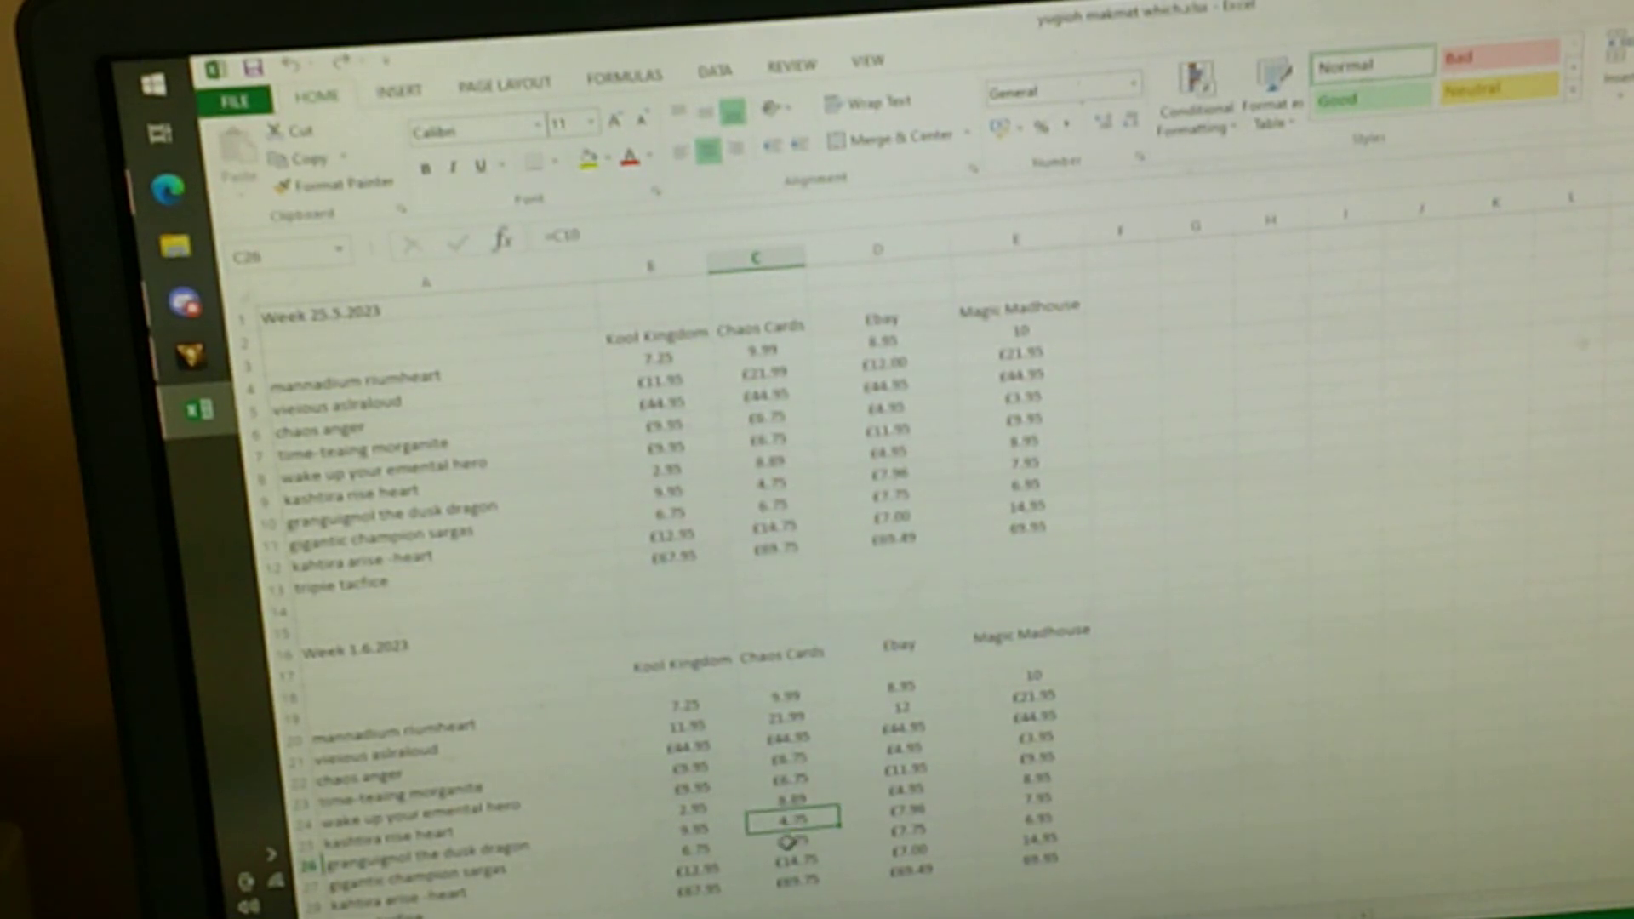
{"action": "left_click", "coordinate": [693, 850]}
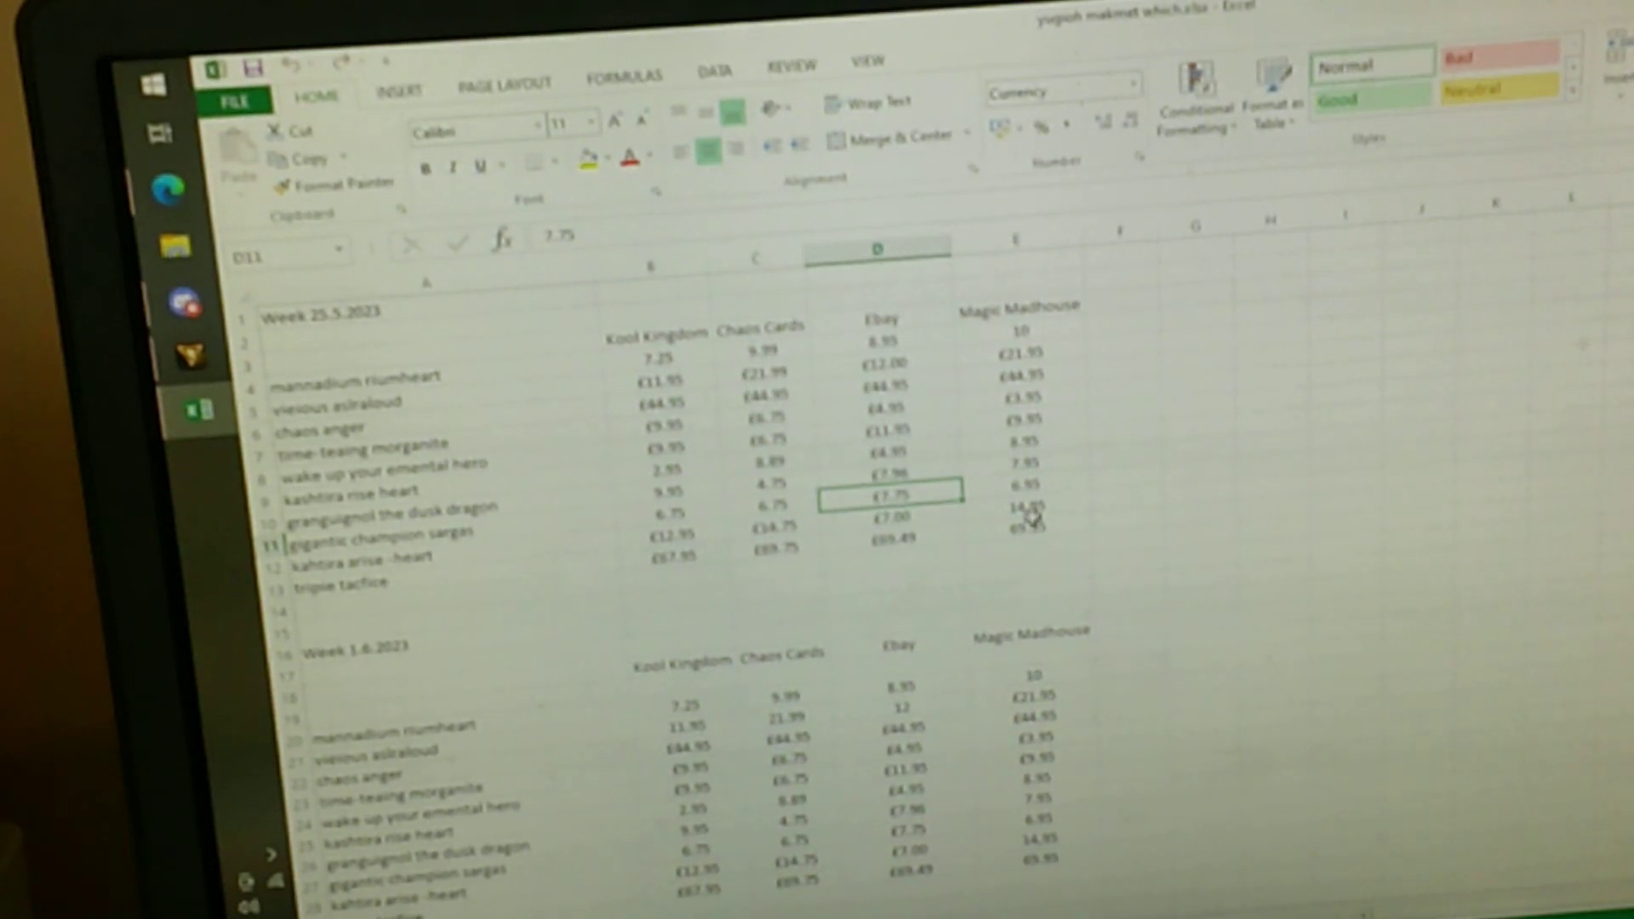
{"action": "left_click", "coordinate": [1025, 481]}
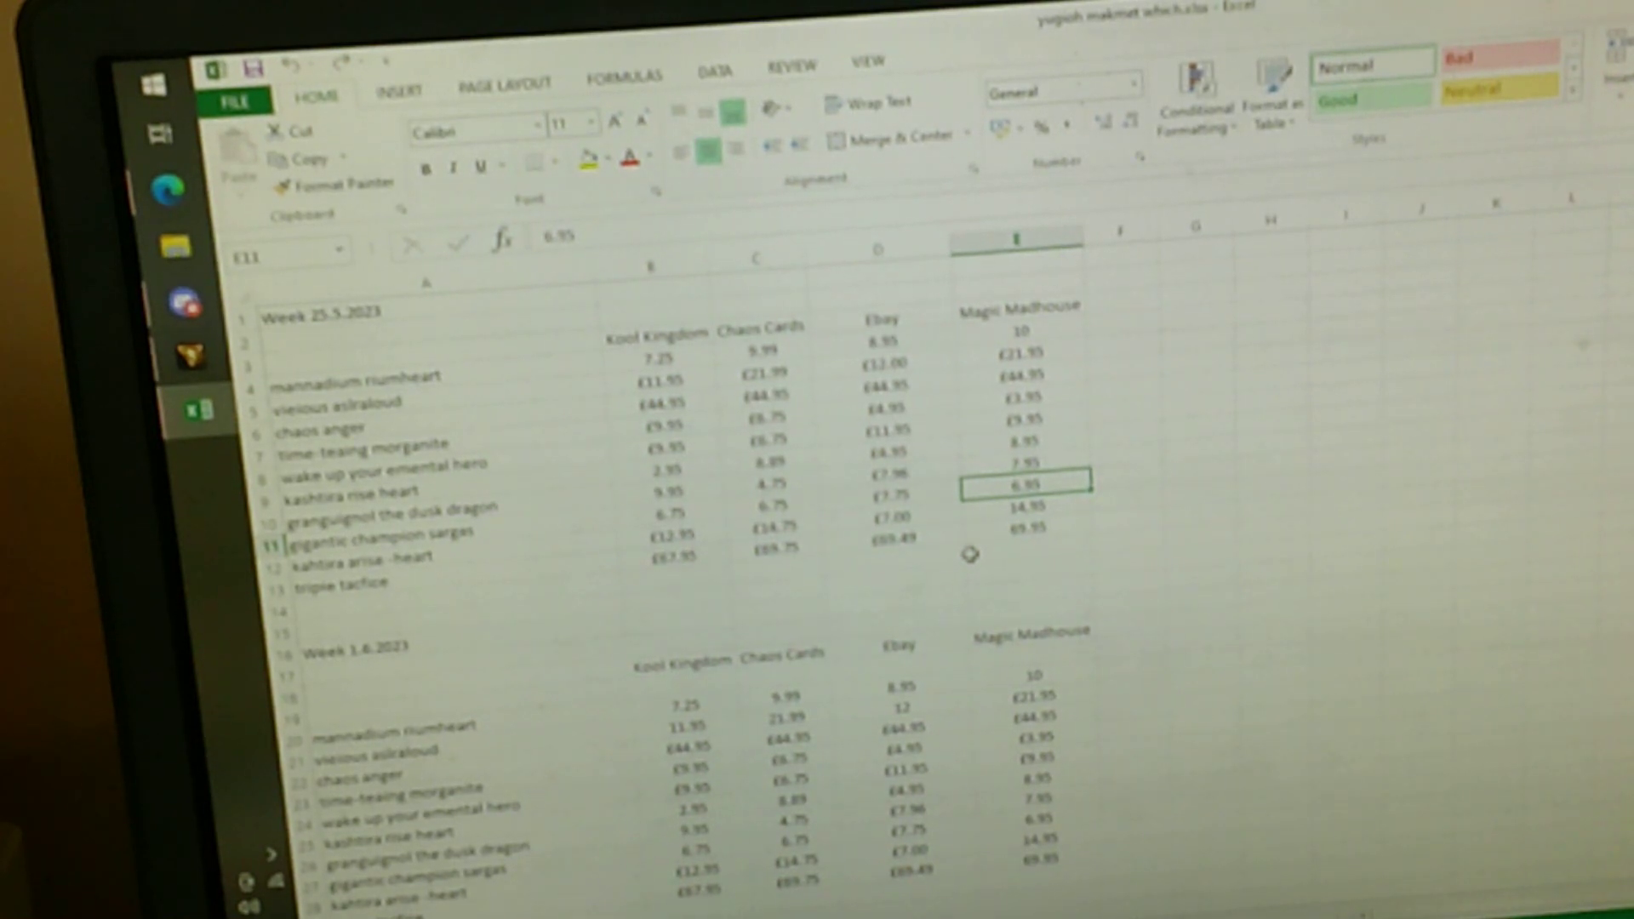
{"action": "mouse_move", "coordinate": [947, 824]}
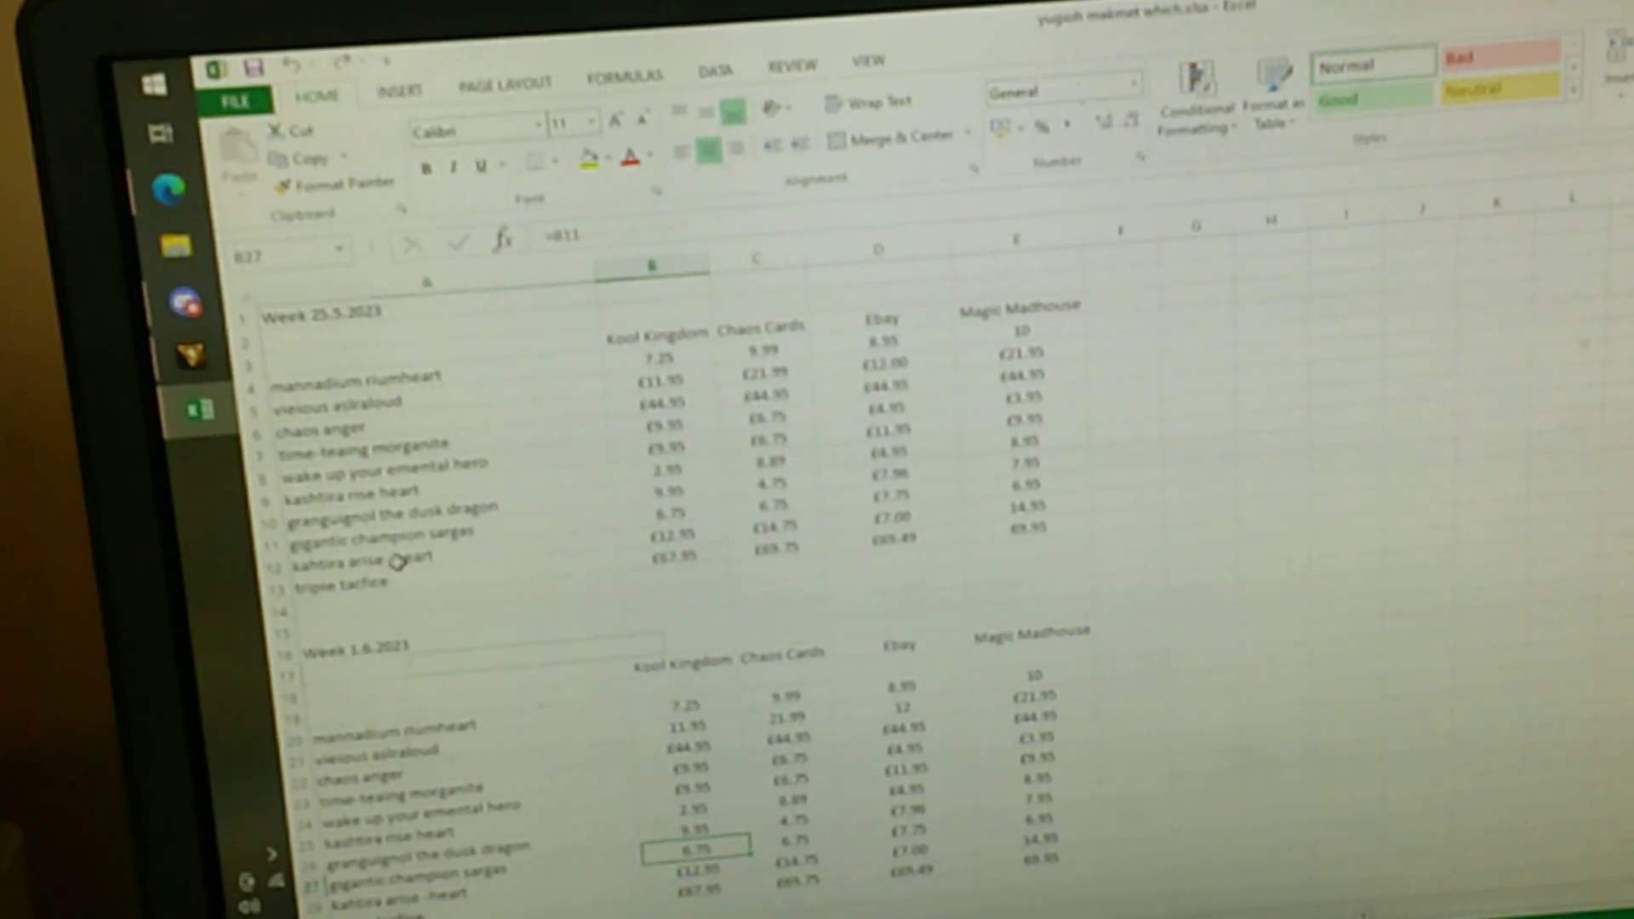
{"action": "left_click", "coordinate": [672, 531]}
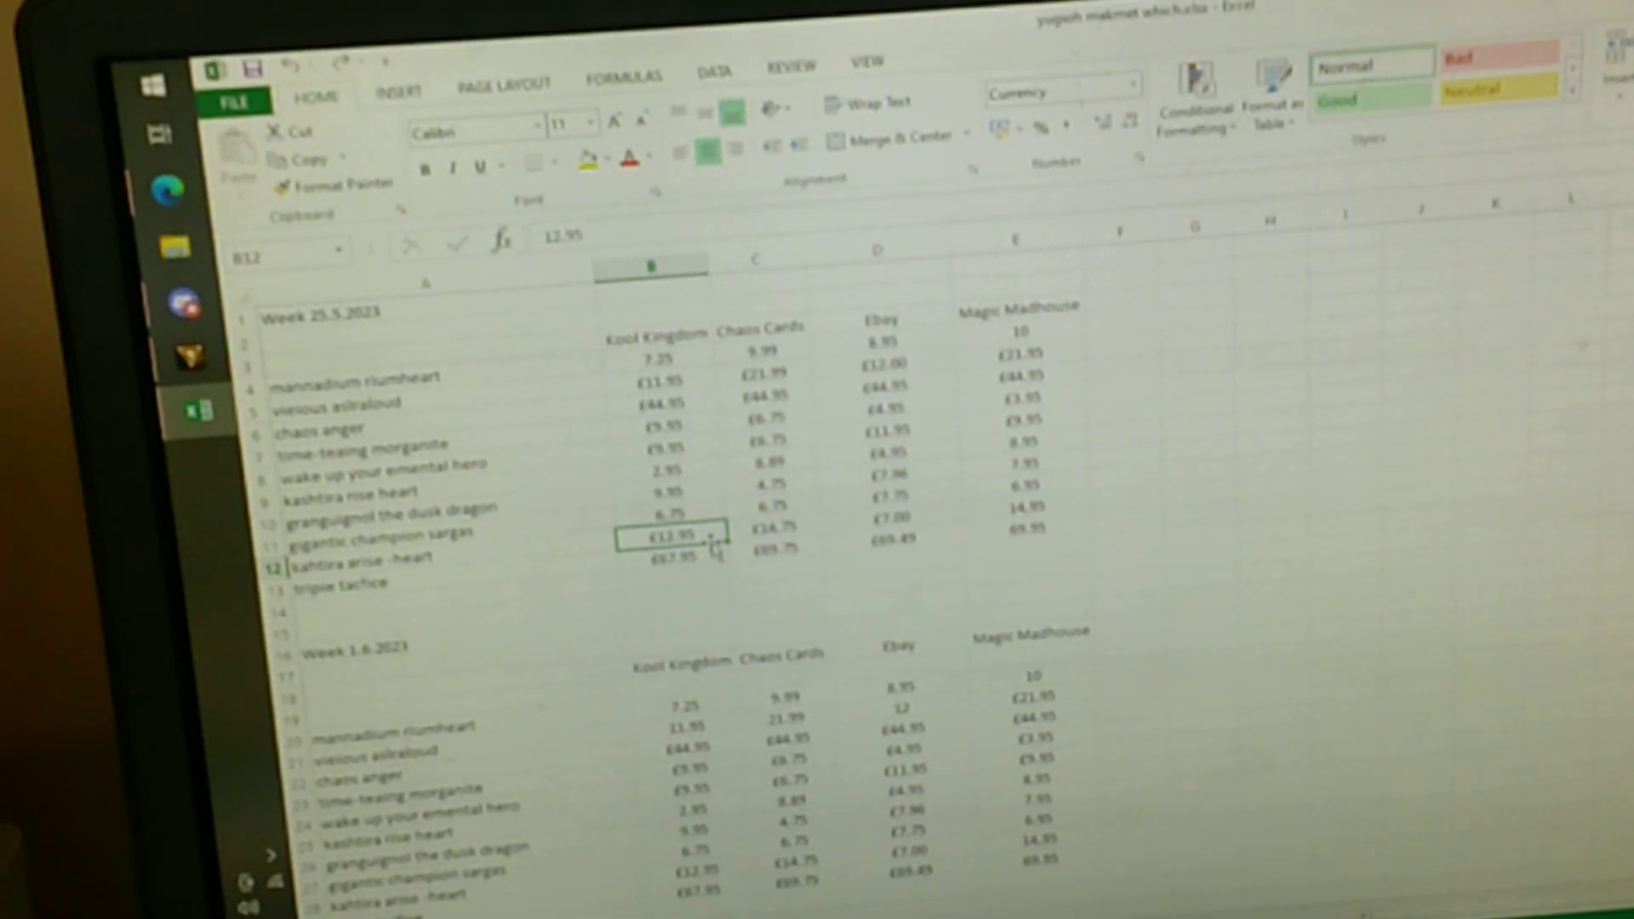
{"action": "left_click", "coordinate": [768, 521]}
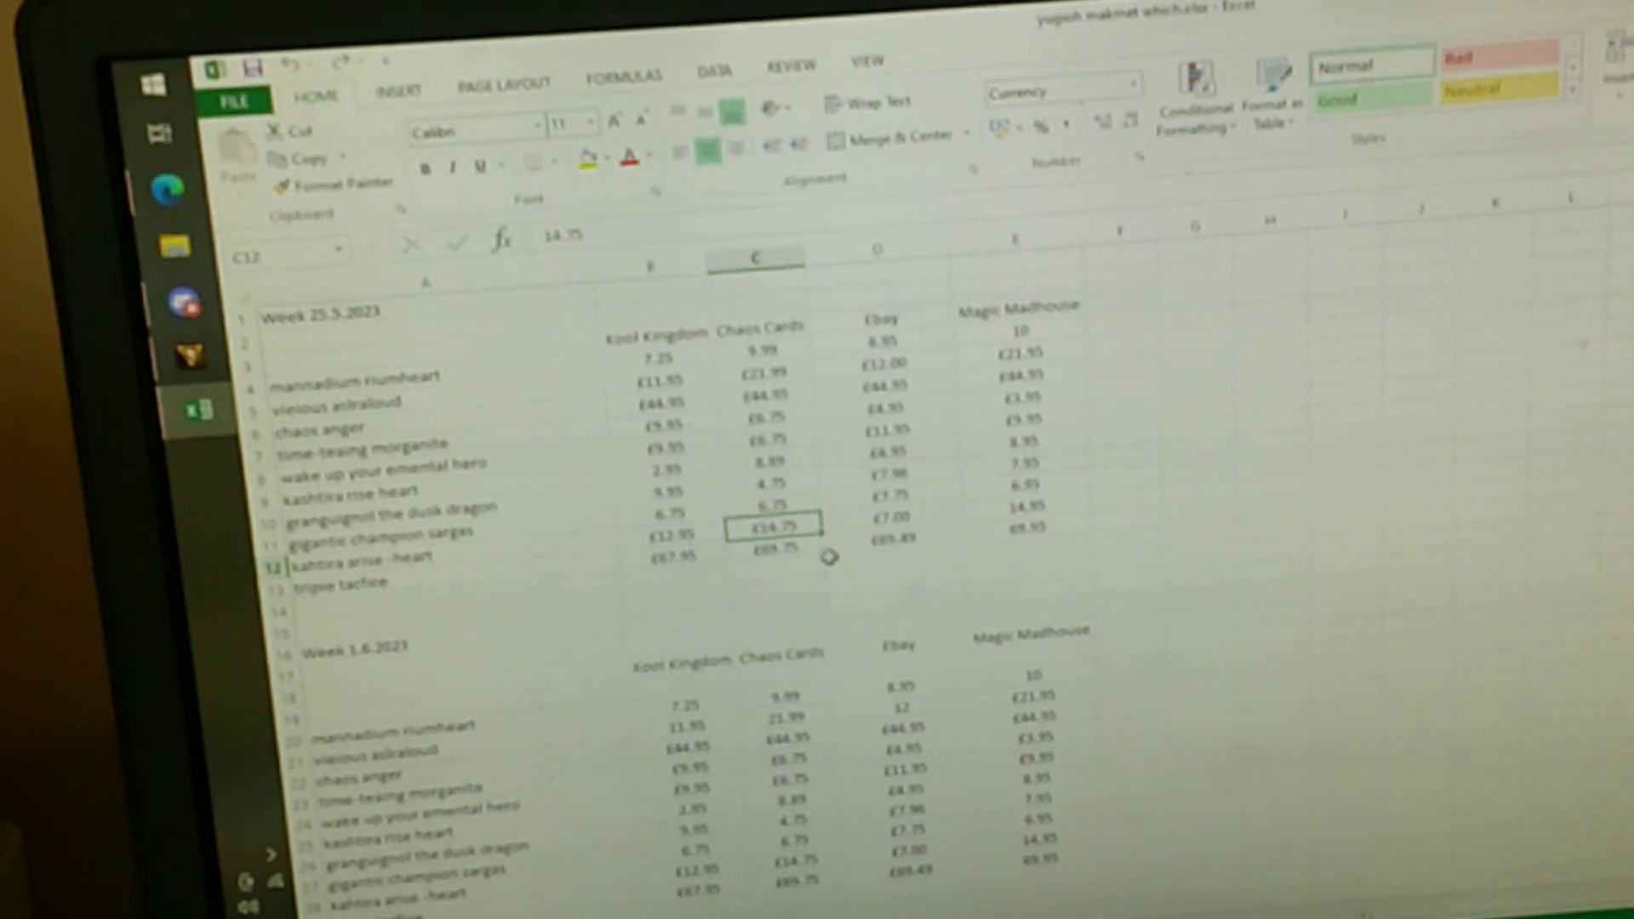
{"action": "left_click", "coordinate": [891, 512]}
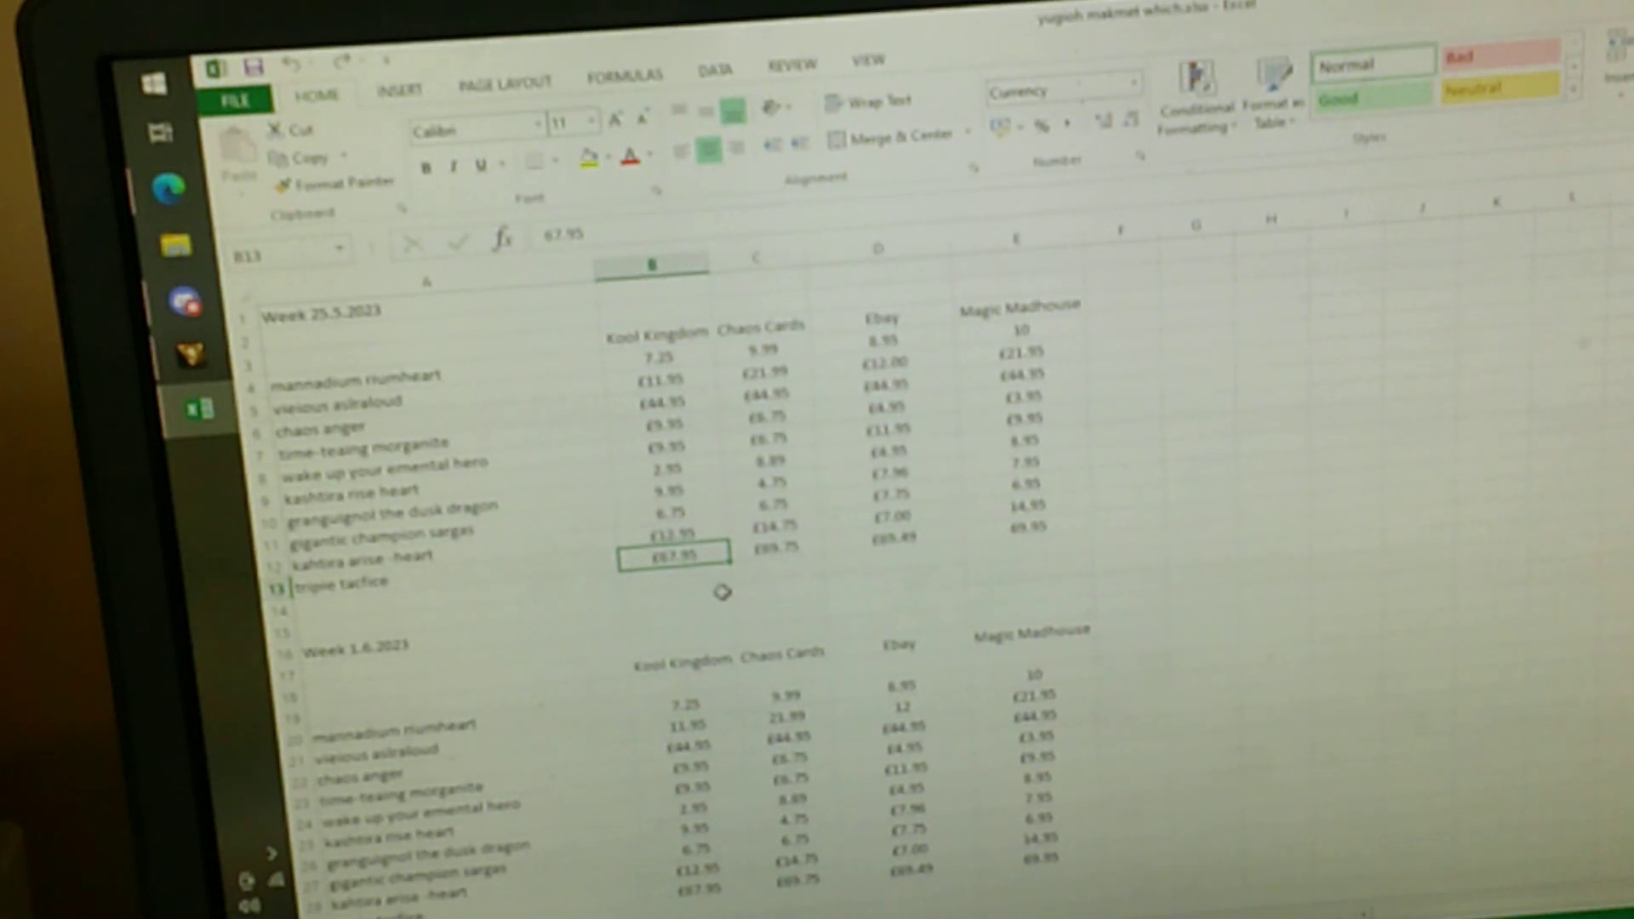
{"action": "left_click", "coordinate": [778, 550]}
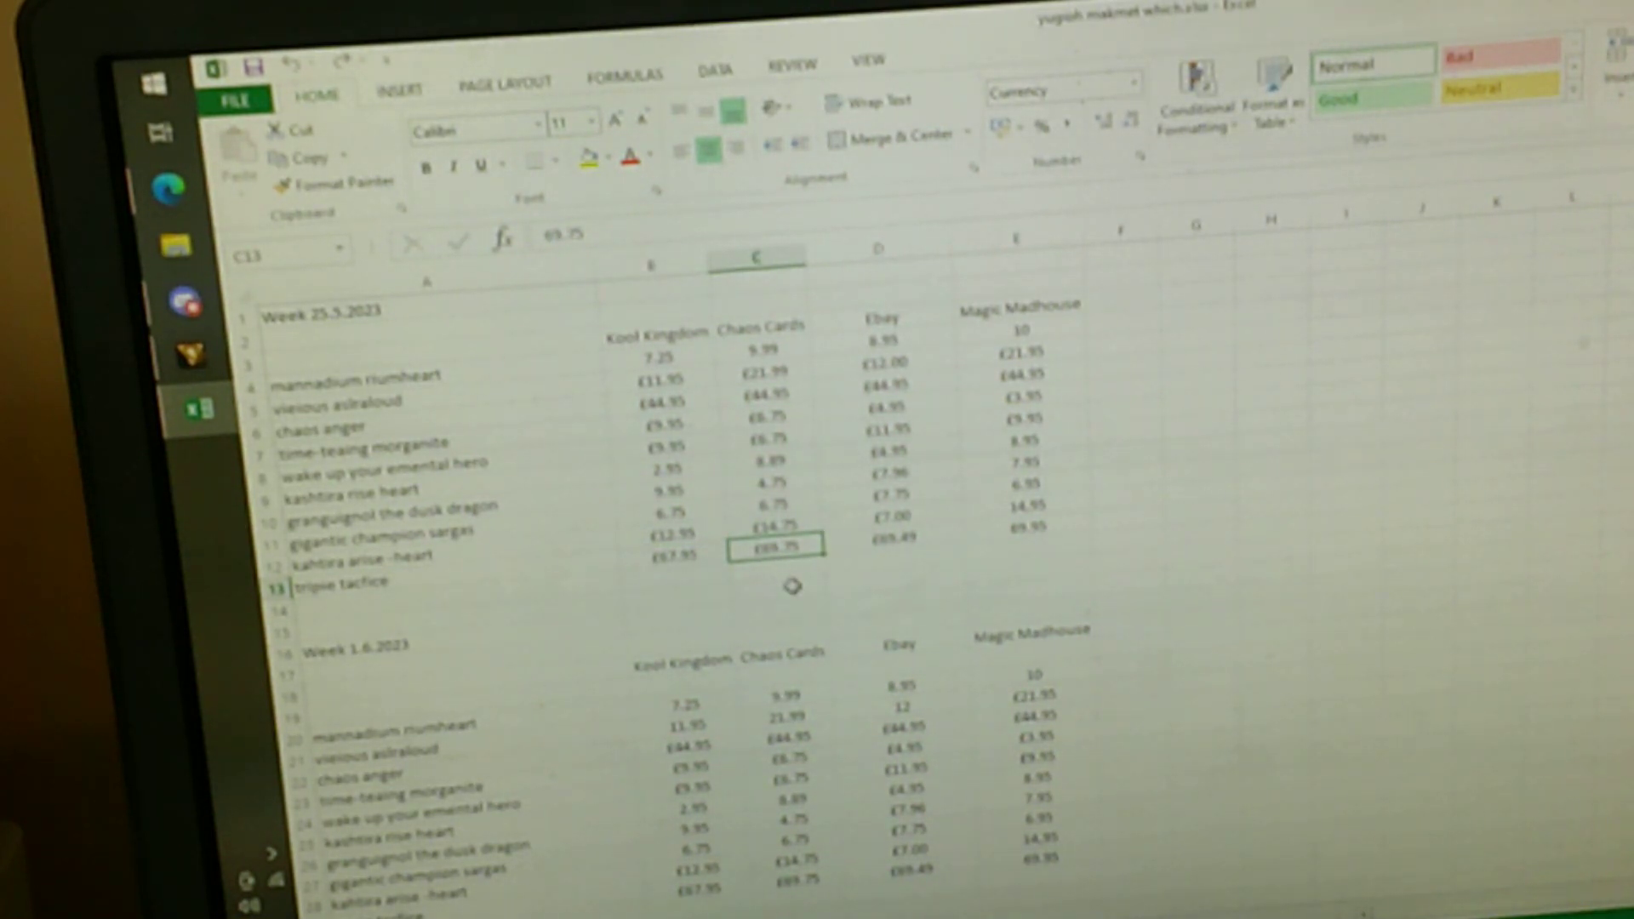
{"action": "left_click", "coordinate": [891, 539]}
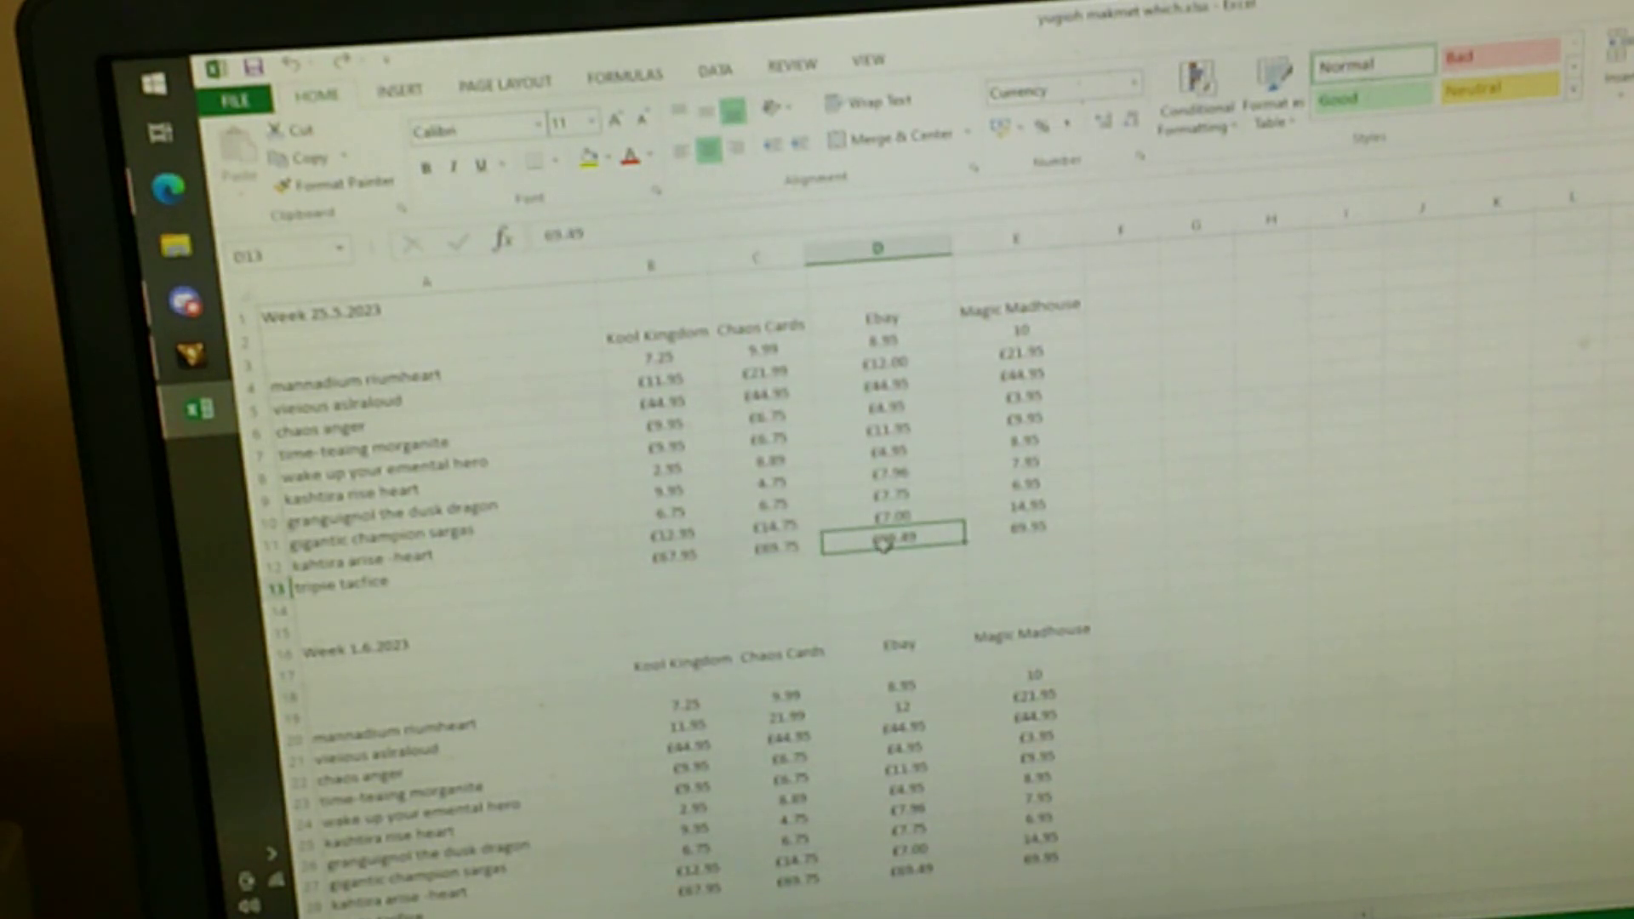
{"action": "mouse_move", "coordinate": [998, 557]}
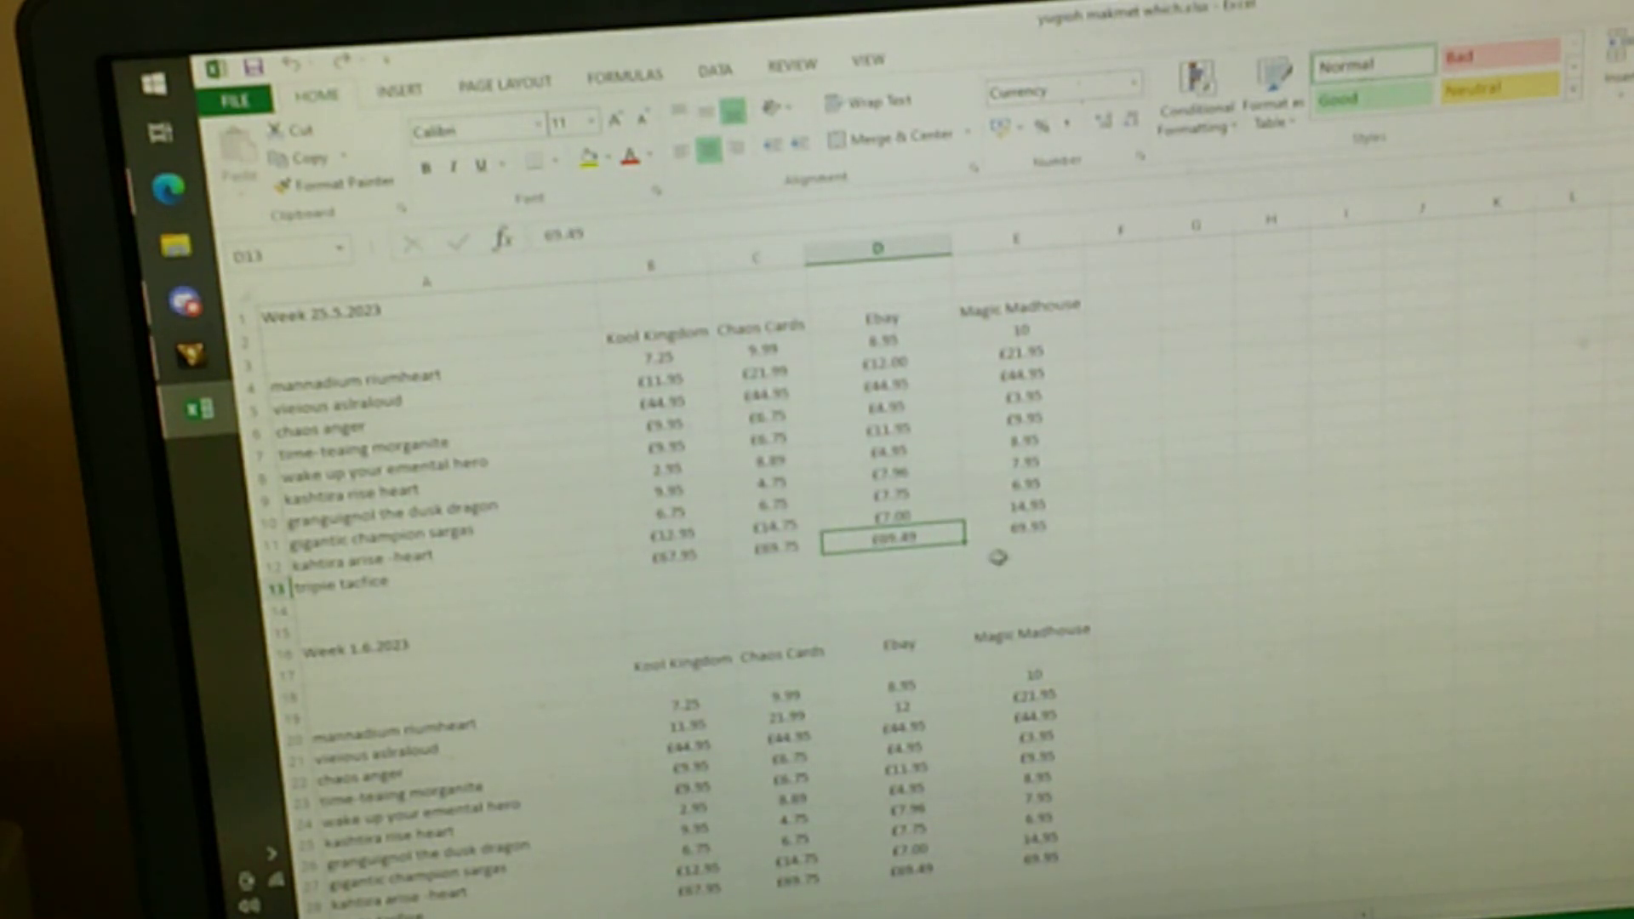